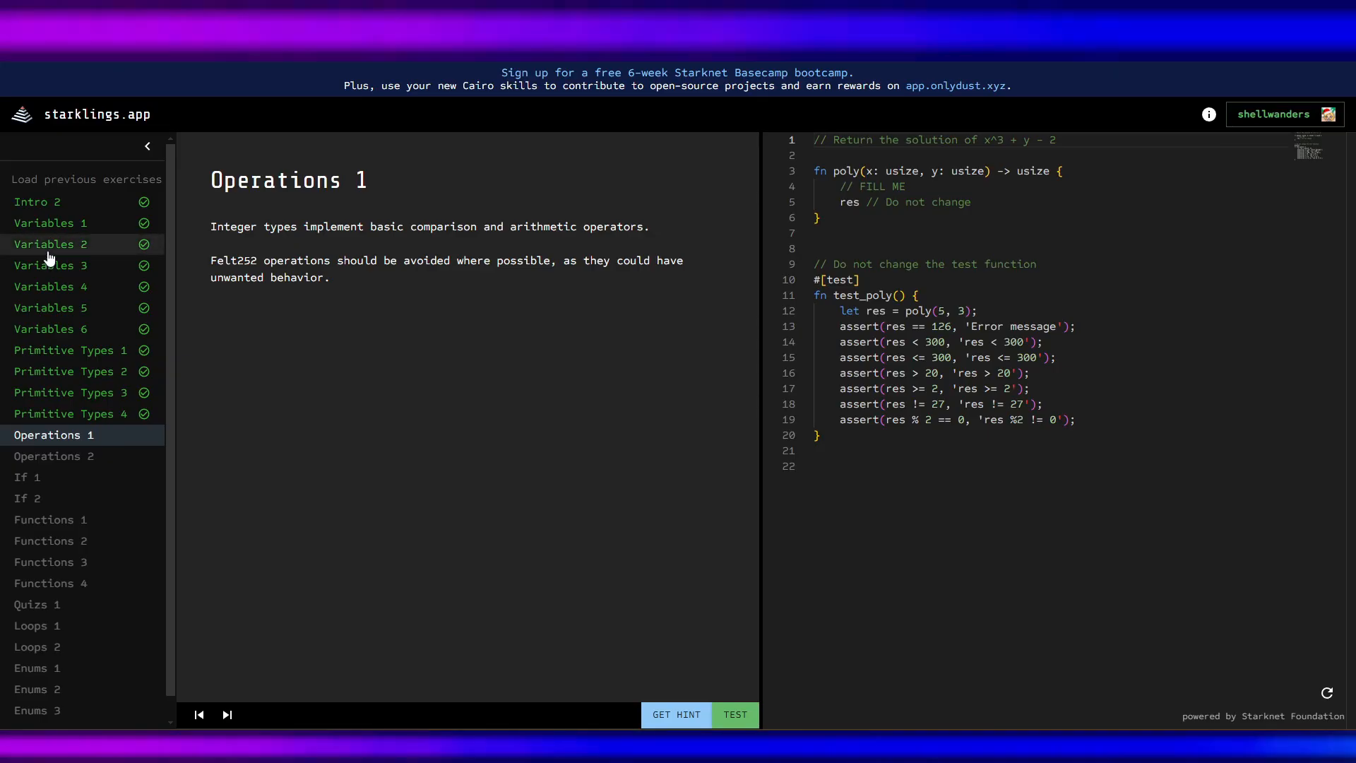
{"action": "mouse_move", "coordinate": [71, 456]}
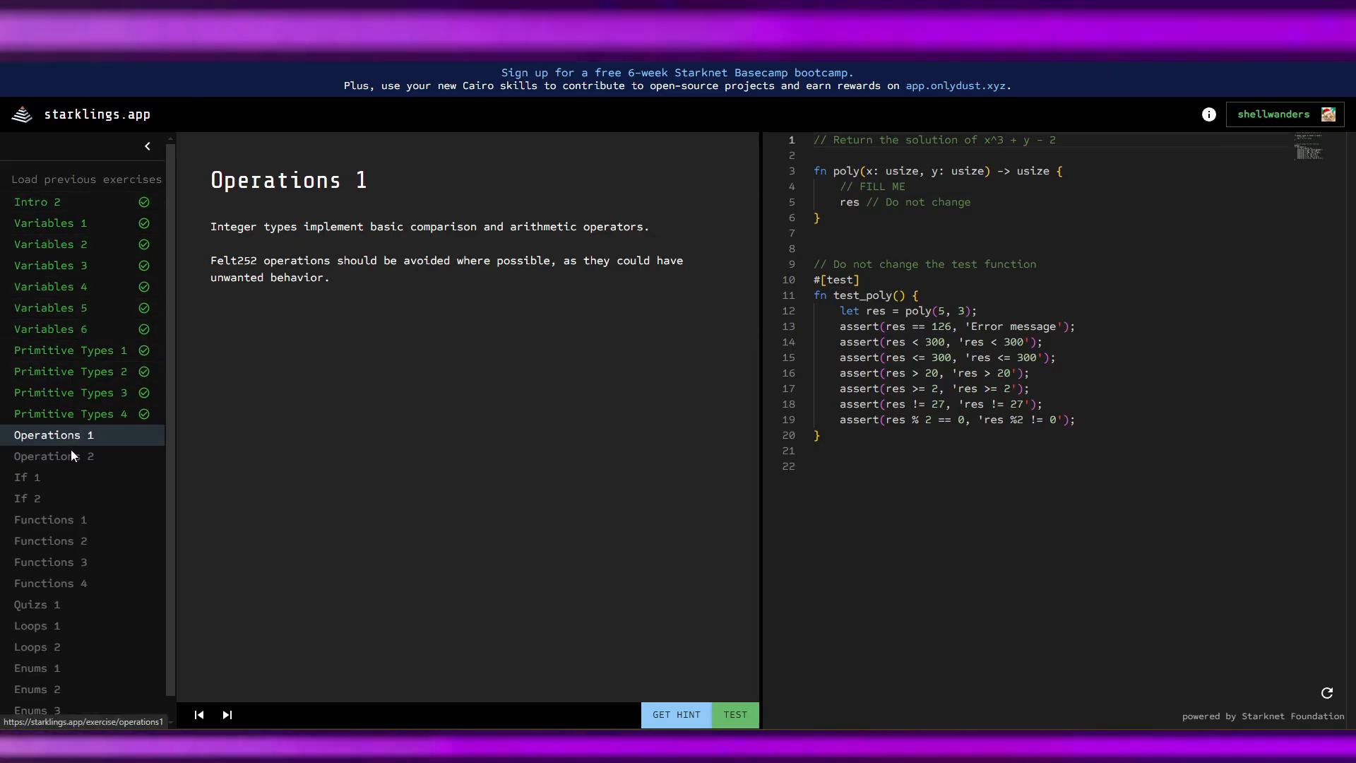
{"action": "mouse_move", "coordinate": [418, 327]}
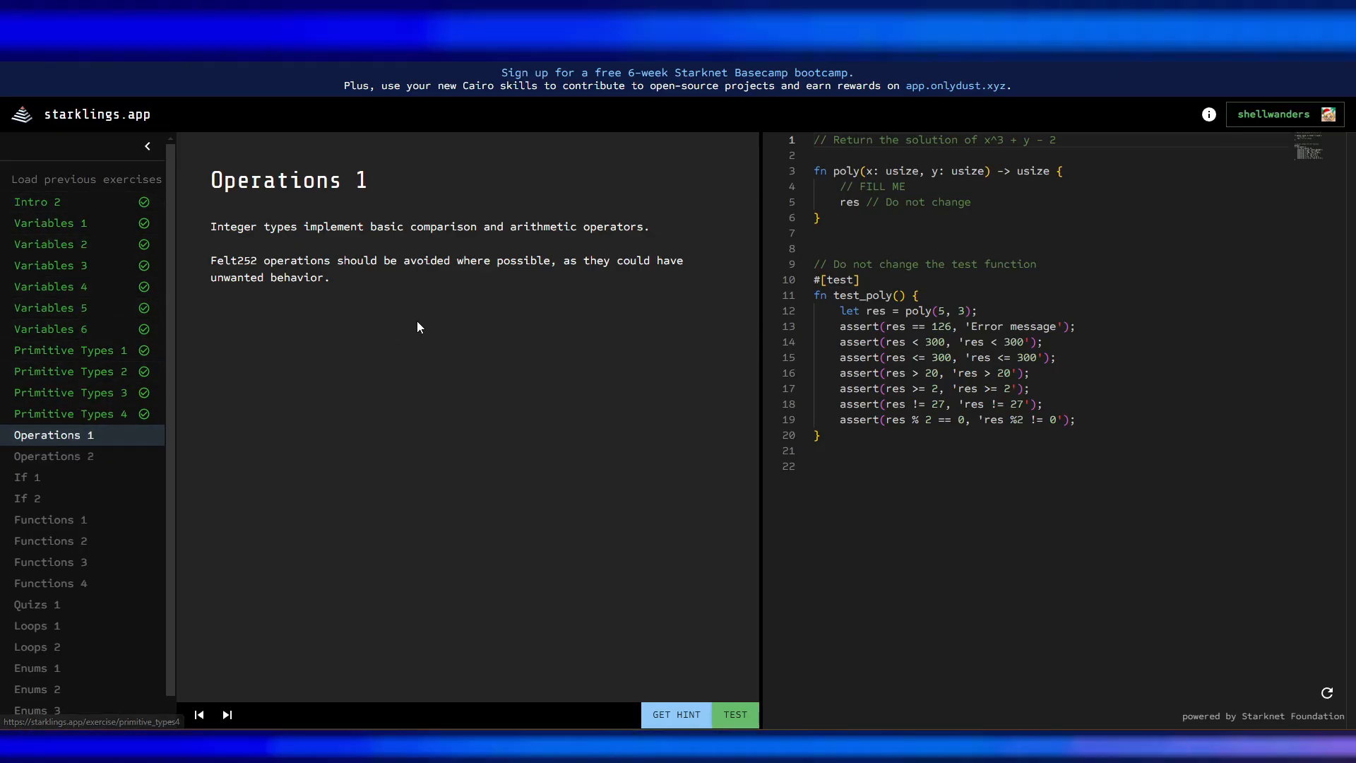
{"action": "mouse_move", "coordinate": [290, 240]}
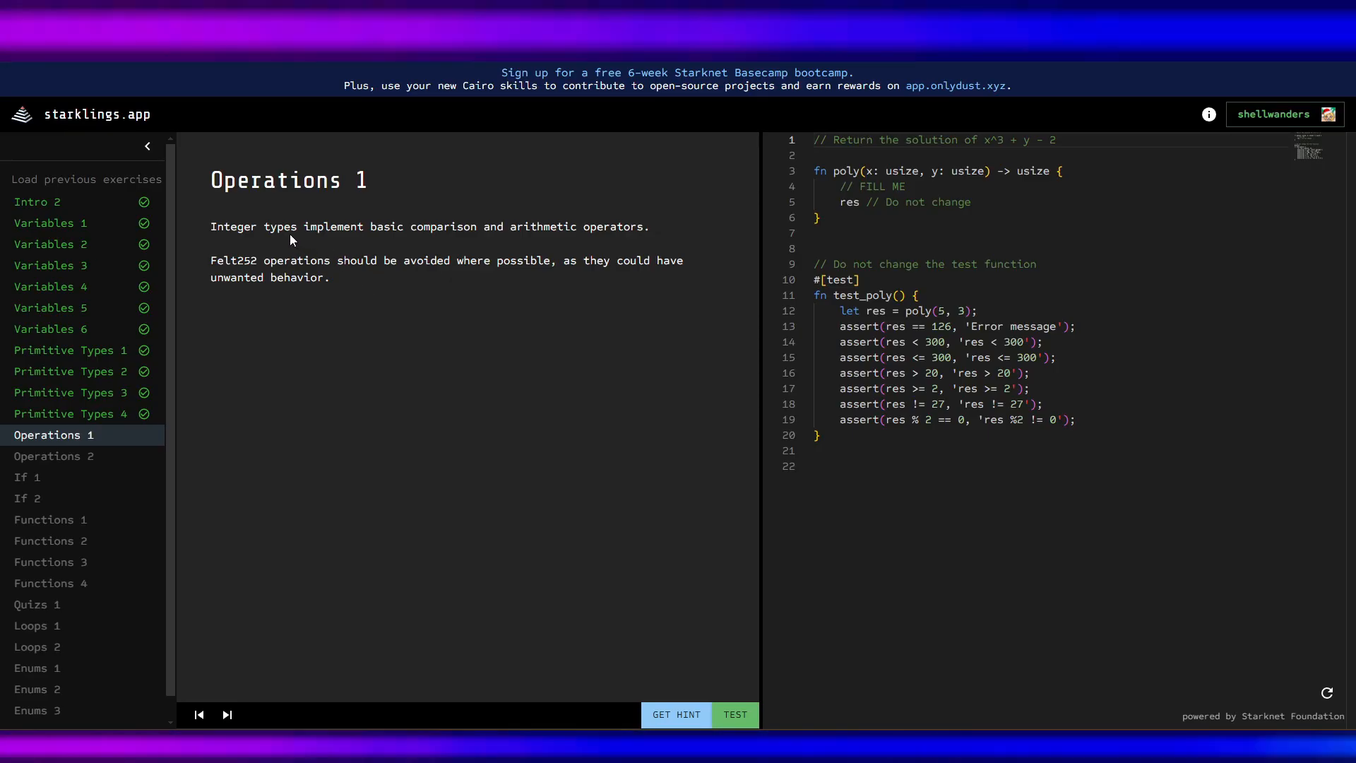
{"action": "mouse_move", "coordinate": [521, 240]}
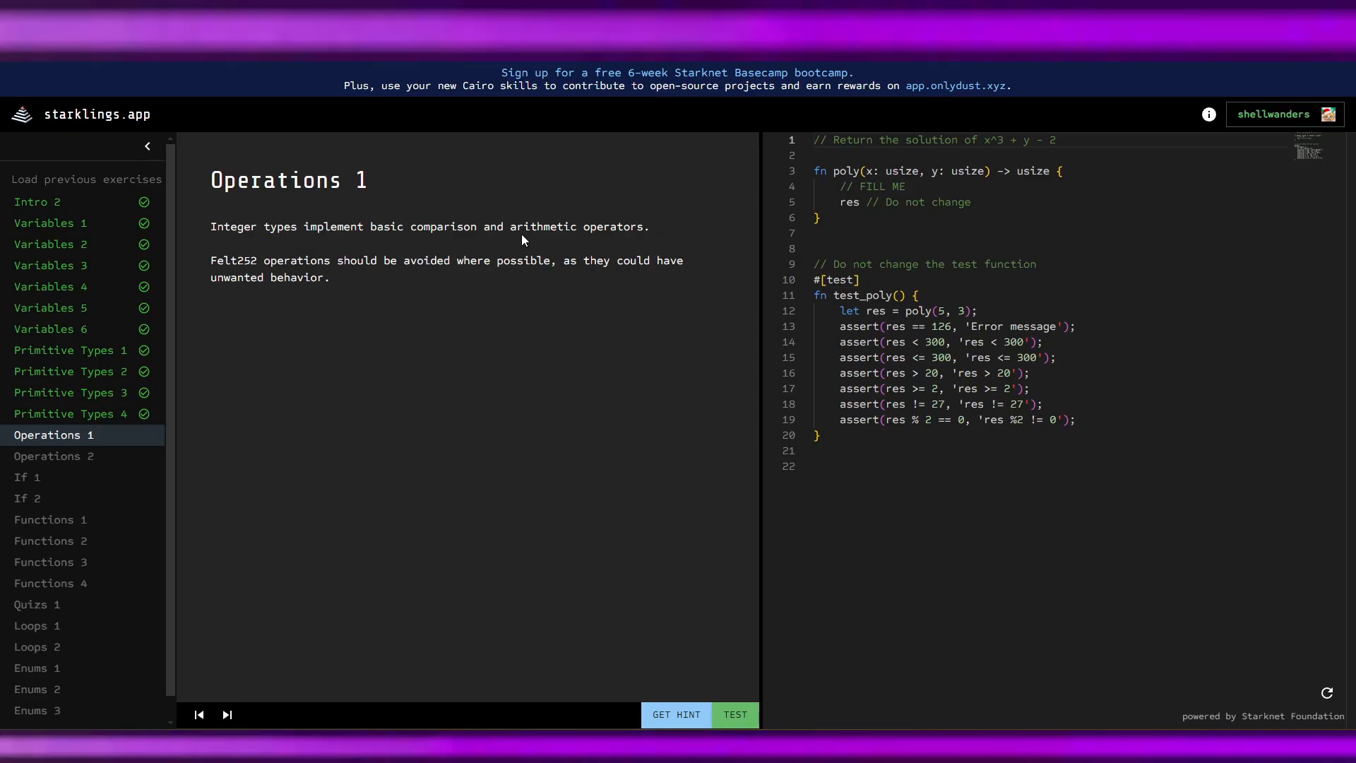
{"action": "mouse_move", "coordinate": [305, 291]}
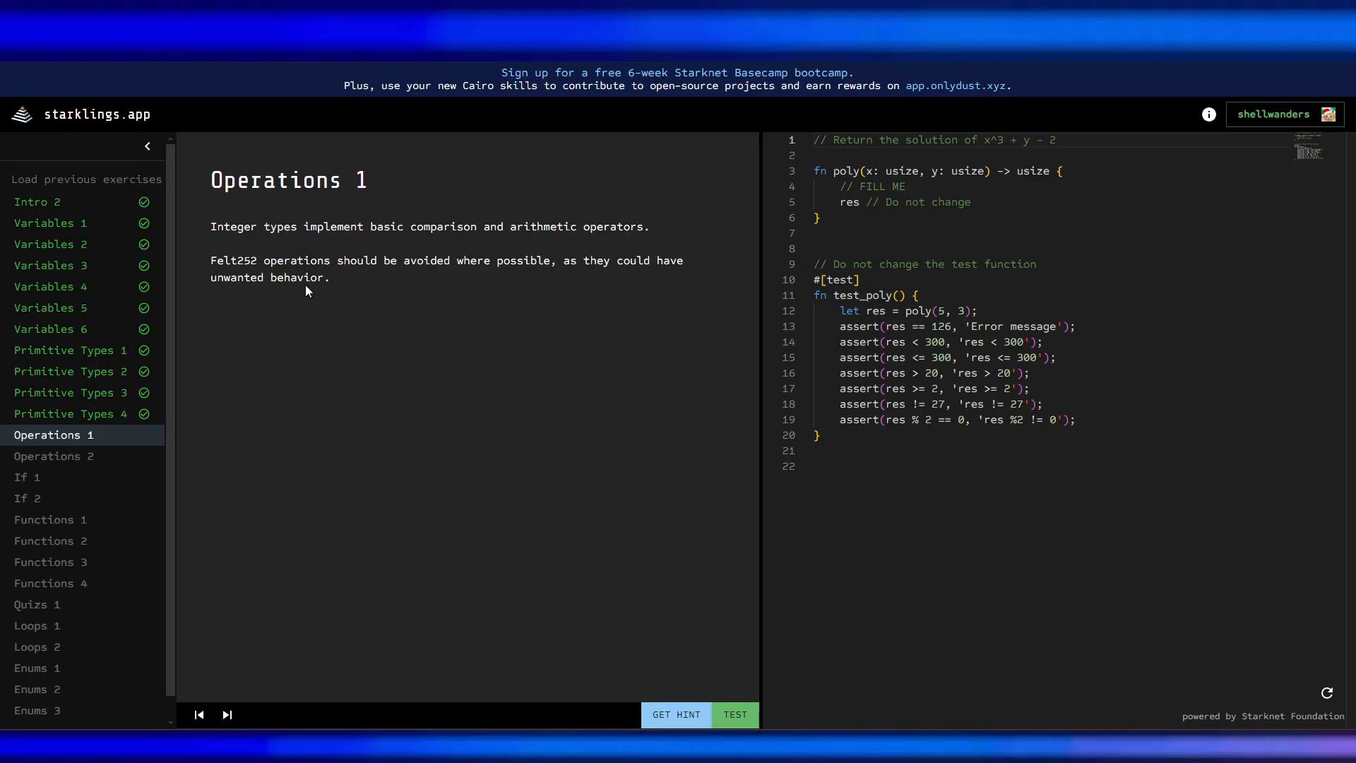
Browse the Functions chapter for felt252, then reach the Integer Types section of Data Types.
{"action": "double_click", "coordinate": [246, 260]}
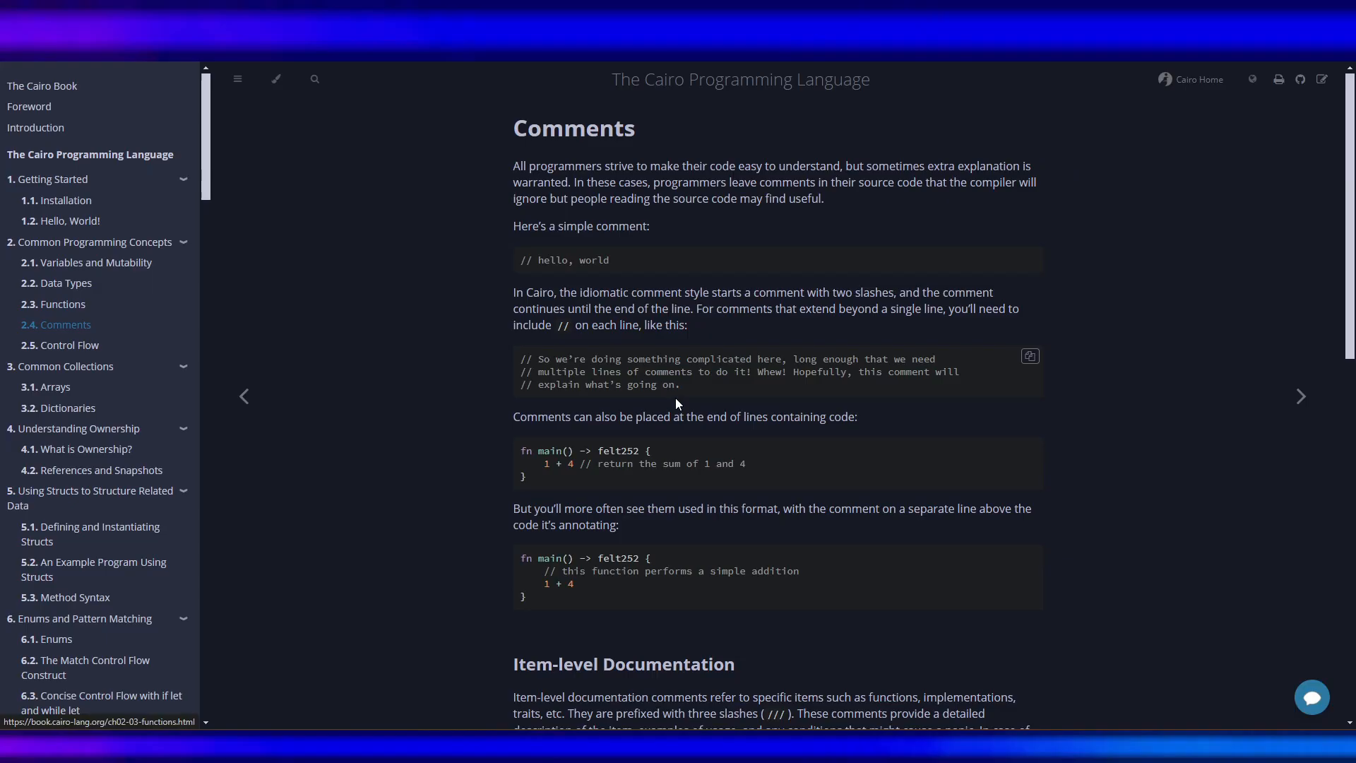
{"action": "left_click", "coordinate": [60, 303]}
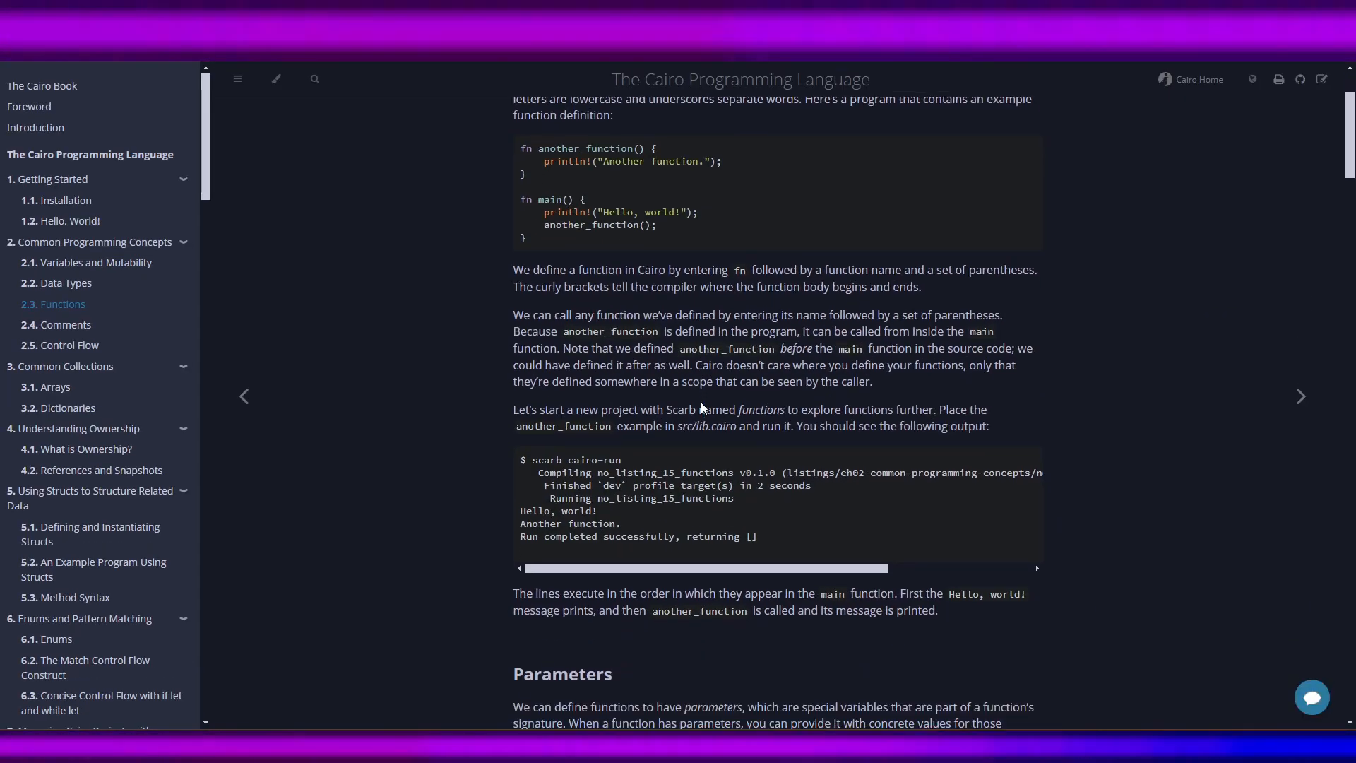
{"action": "scroll", "scroll_direction": "down", "scroll_amount": 3}
{"action": "type", "text": "felt"}
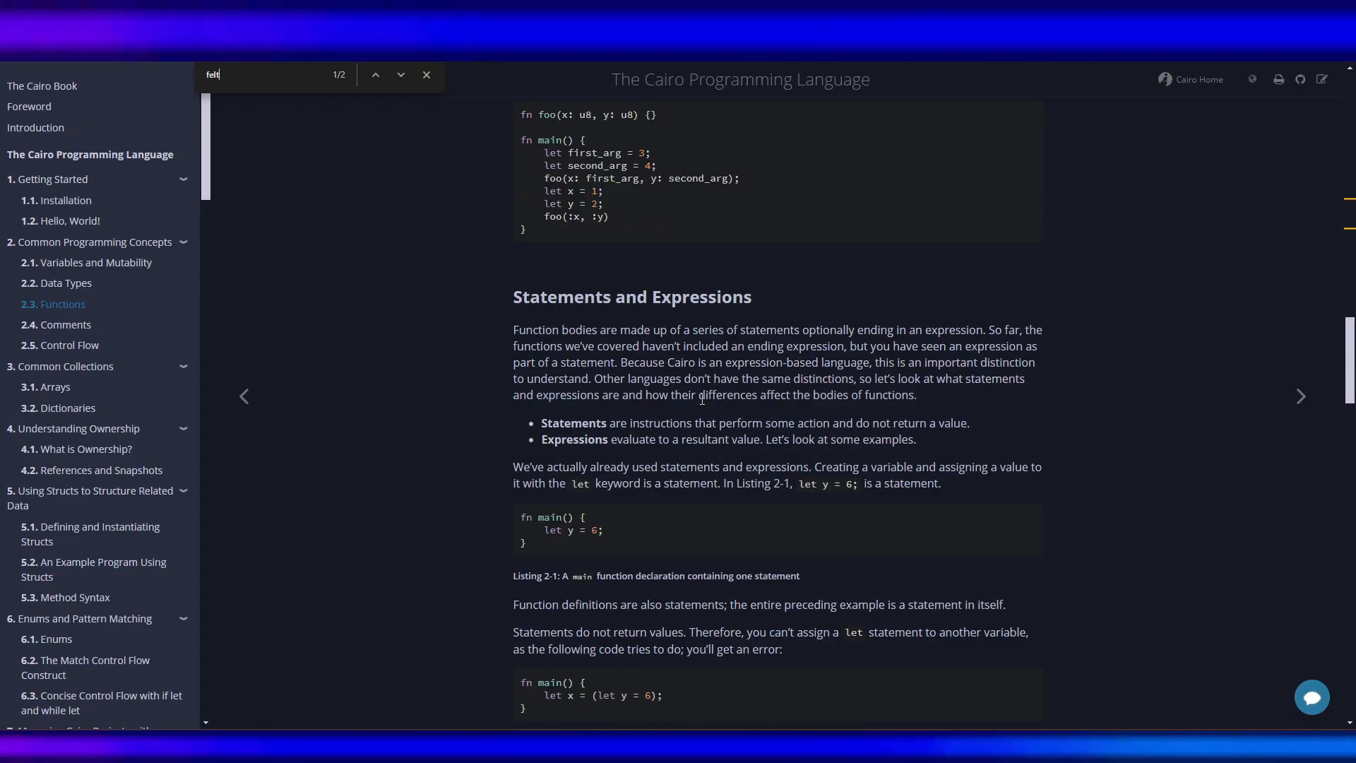
{"action": "type", "text": "252"}
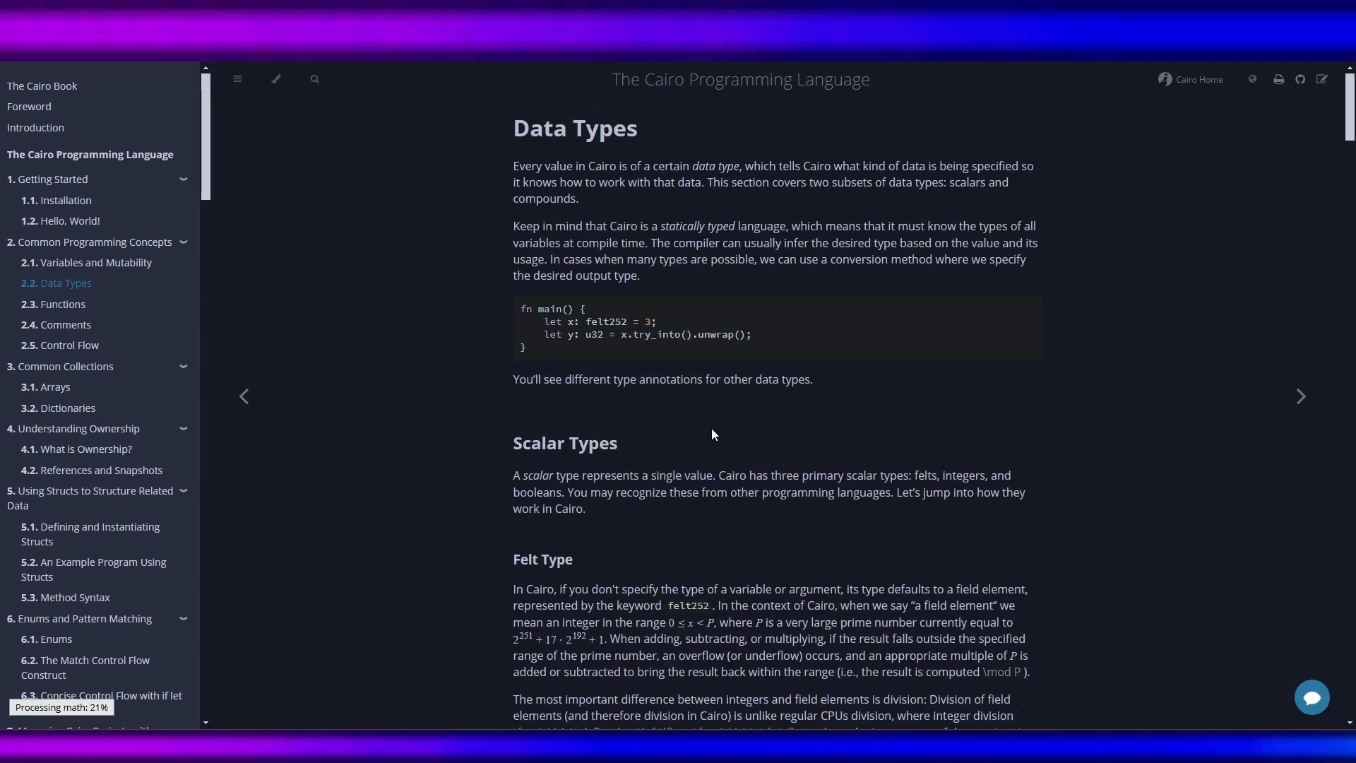
{"action": "scroll", "scroll_direction": "down", "scroll_amount": 3}
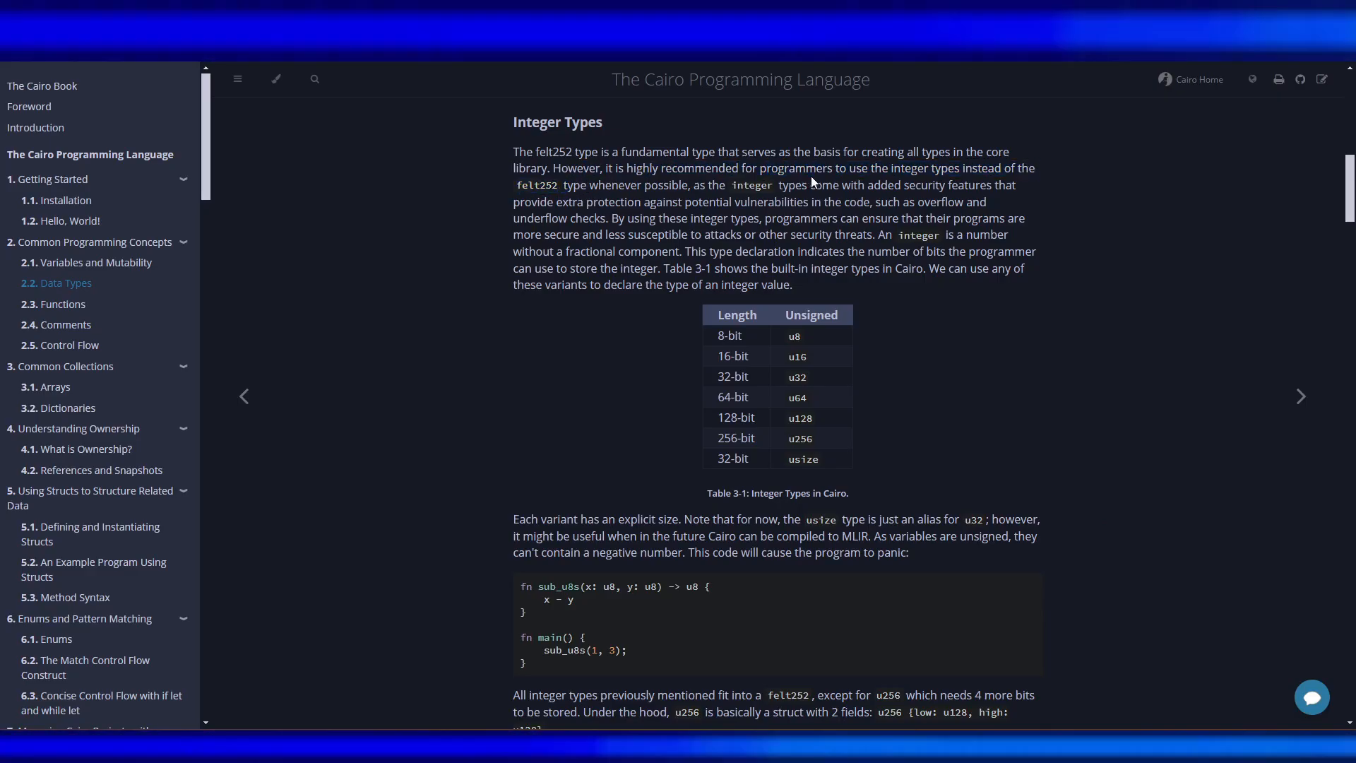
{"action": "mouse_move", "coordinate": [755, 200]}
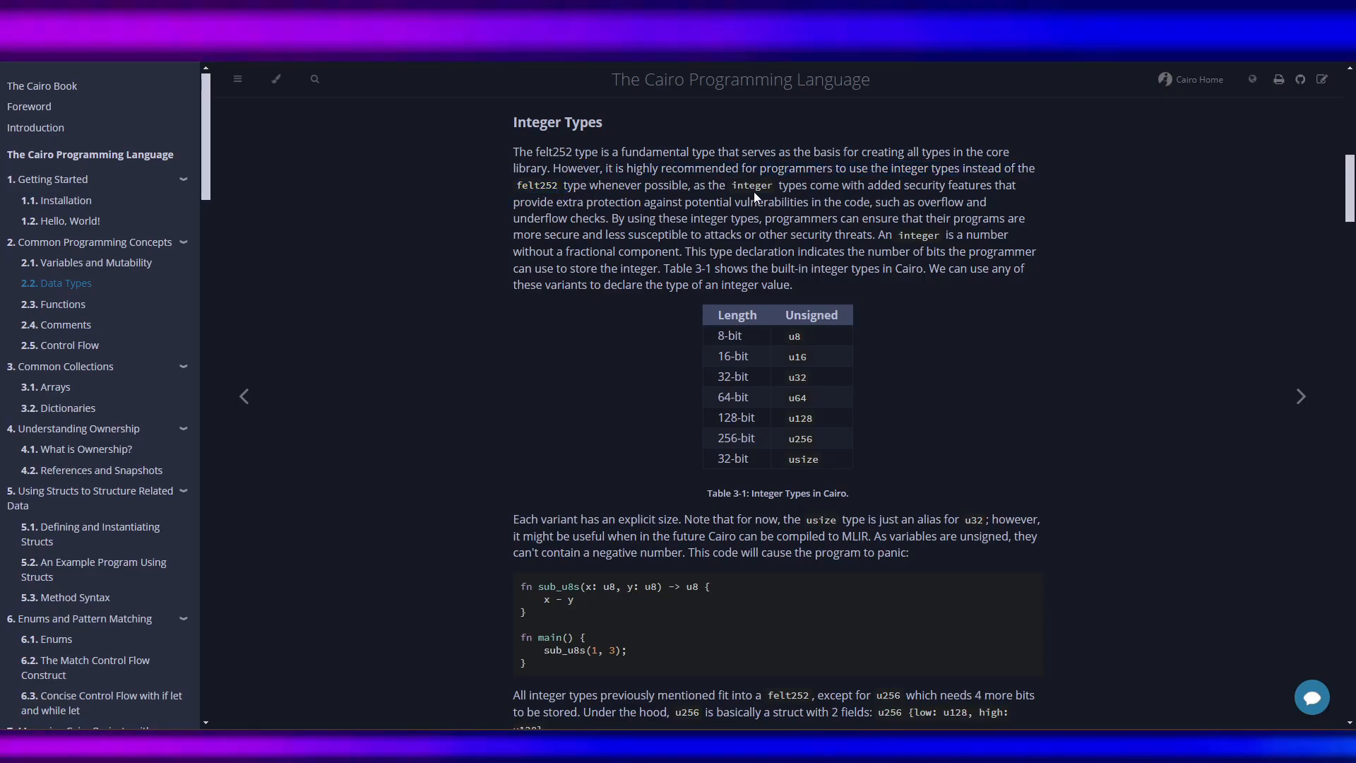
{"action": "mouse_move", "coordinate": [881, 173]}
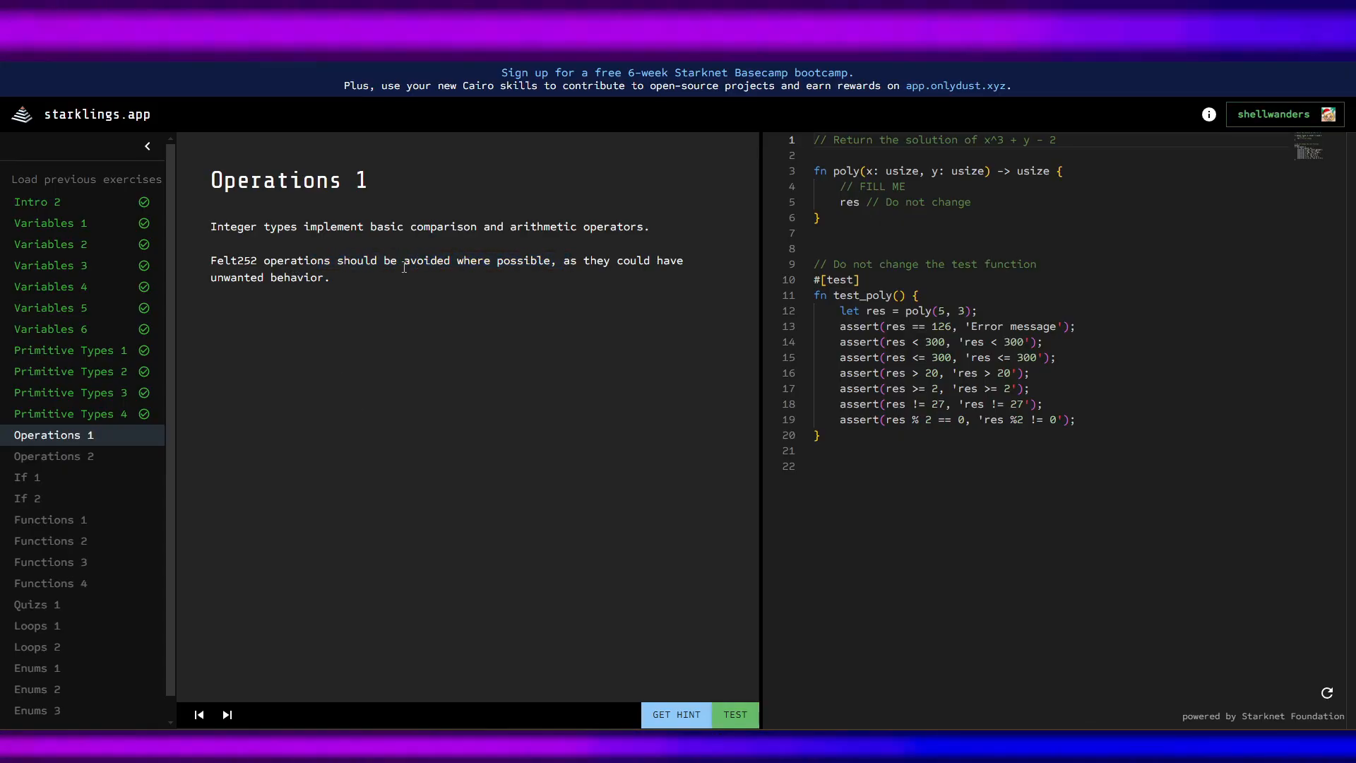
Reveal the Operations 1 hint and follow its link to the Operators and Symbols appendix.
{"action": "left_click", "coordinate": [677, 714]}
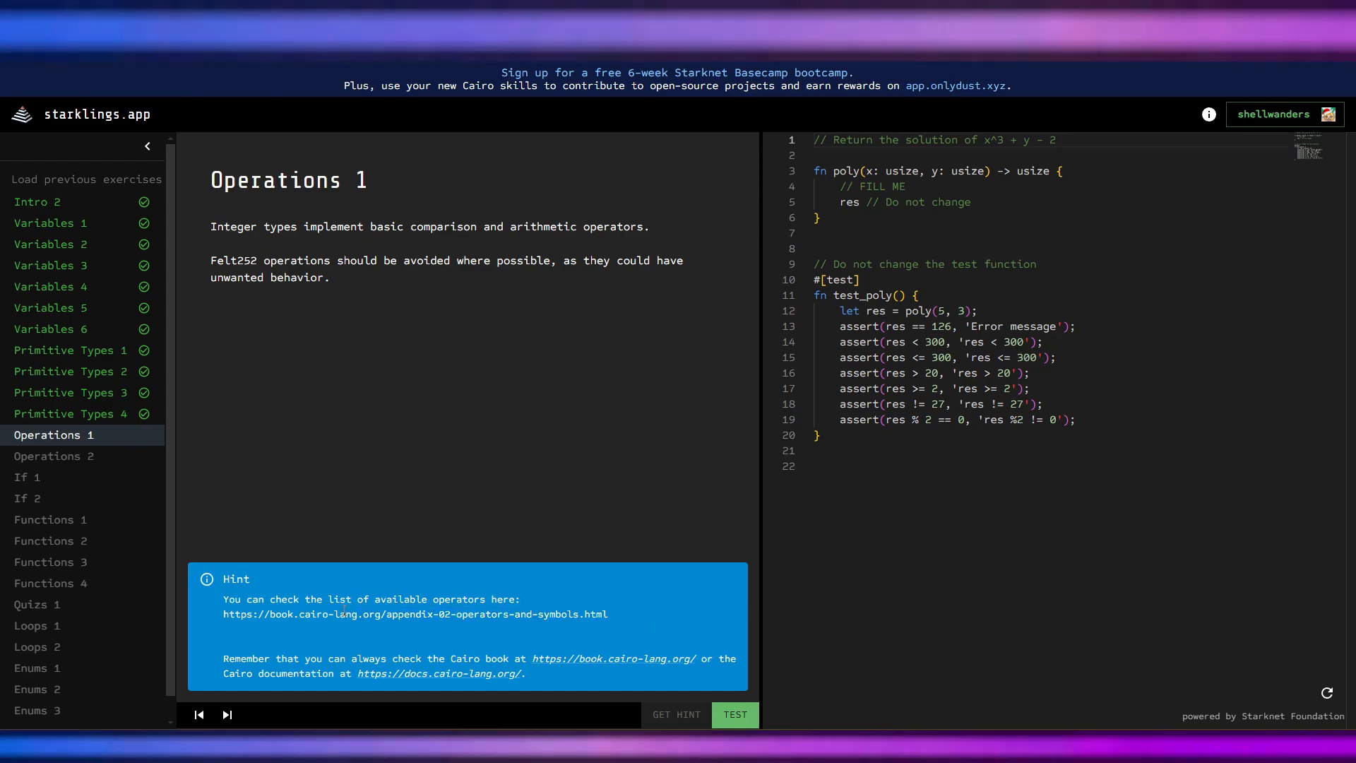
{"action": "mouse_move", "coordinate": [385, 472]}
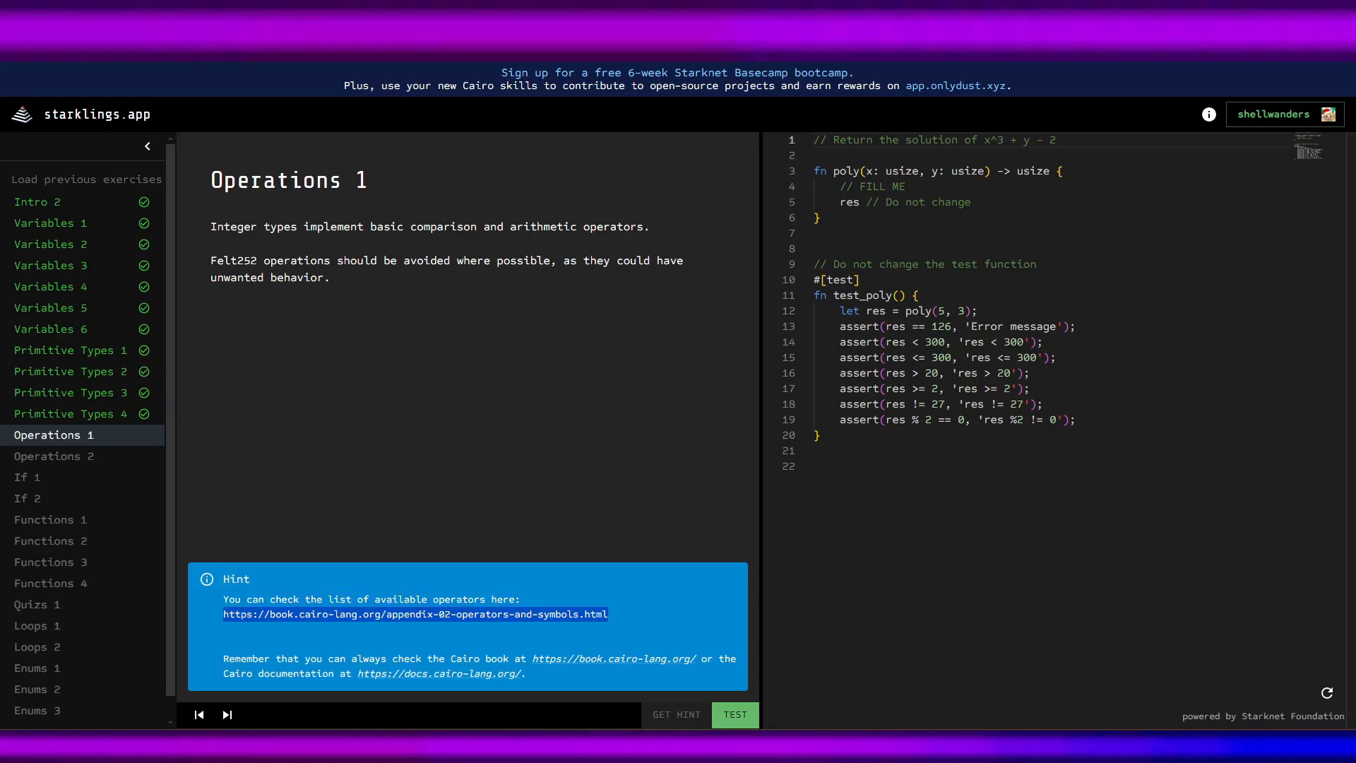
{"action": "left_click", "coordinate": [413, 613]}
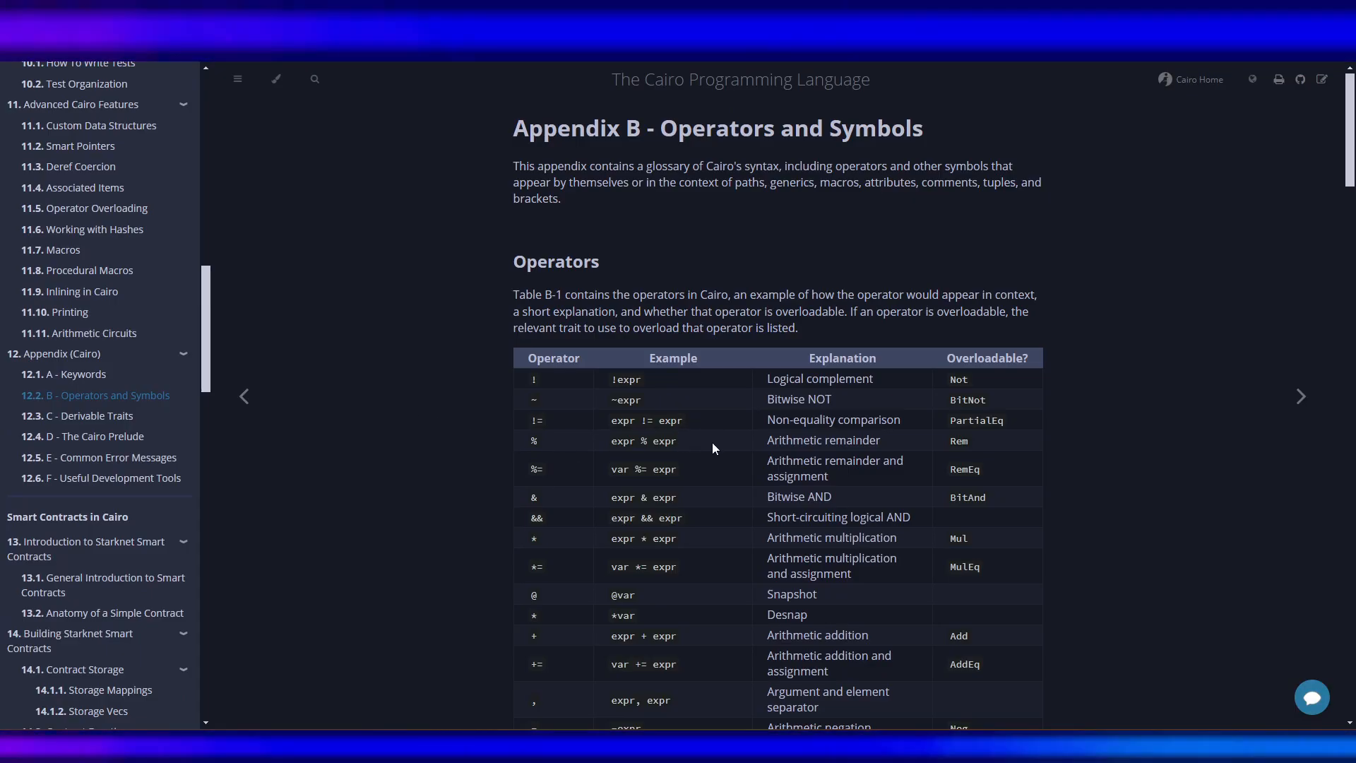
Scan the Appendix B operators table, marking the multiplication-and-assignment entry, and return to Data Types.
{"action": "scroll", "scroll_direction": "down", "scroll_amount": 3}
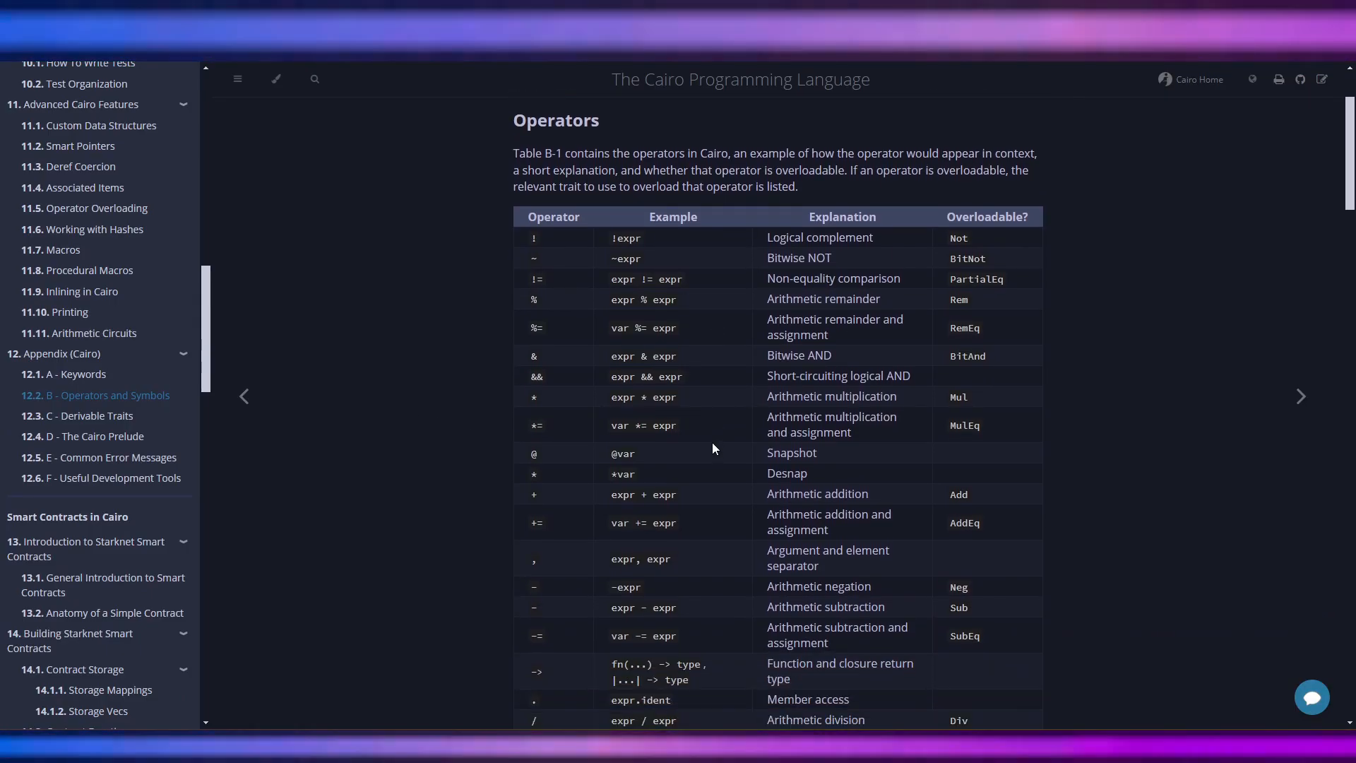
{"action": "scroll", "scroll_direction": "up", "scroll_amount": 3}
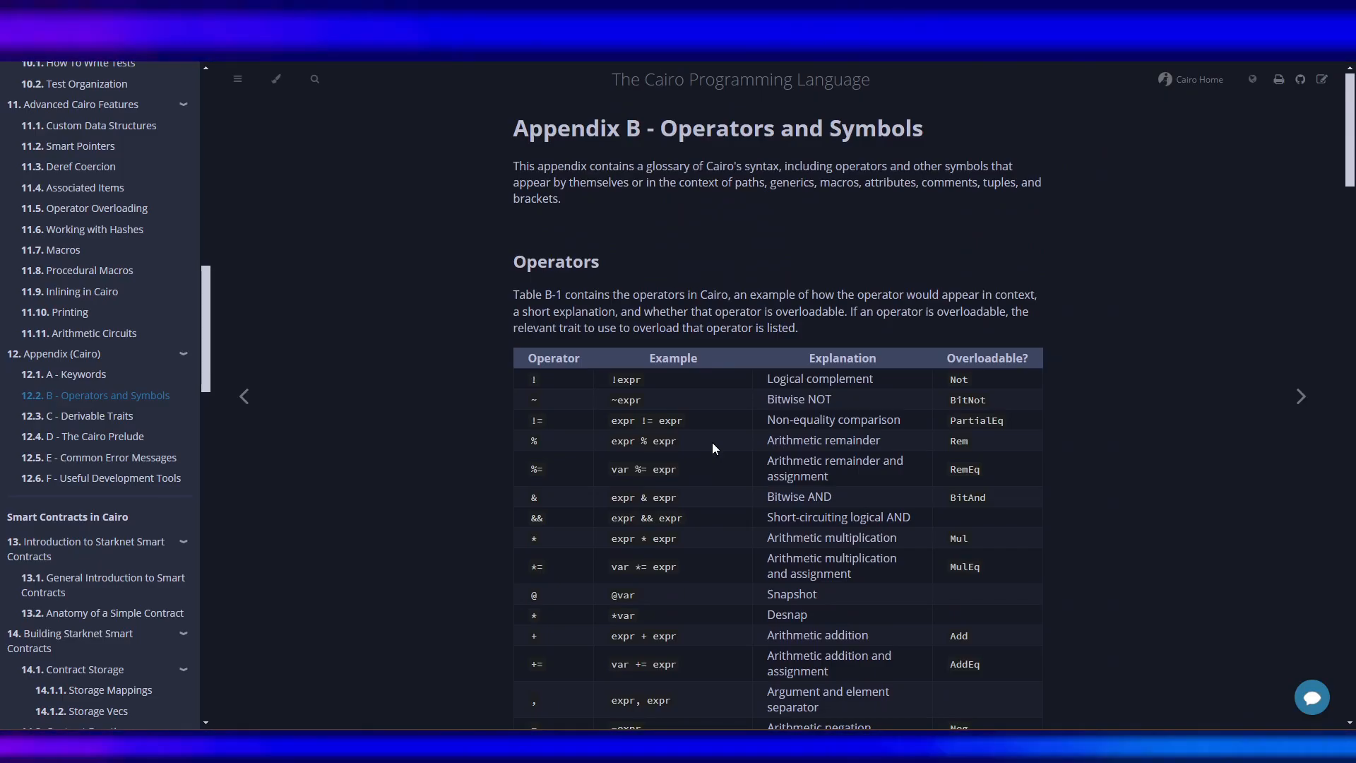
{"action": "scroll", "scroll_direction": "down", "scroll_amount": 3}
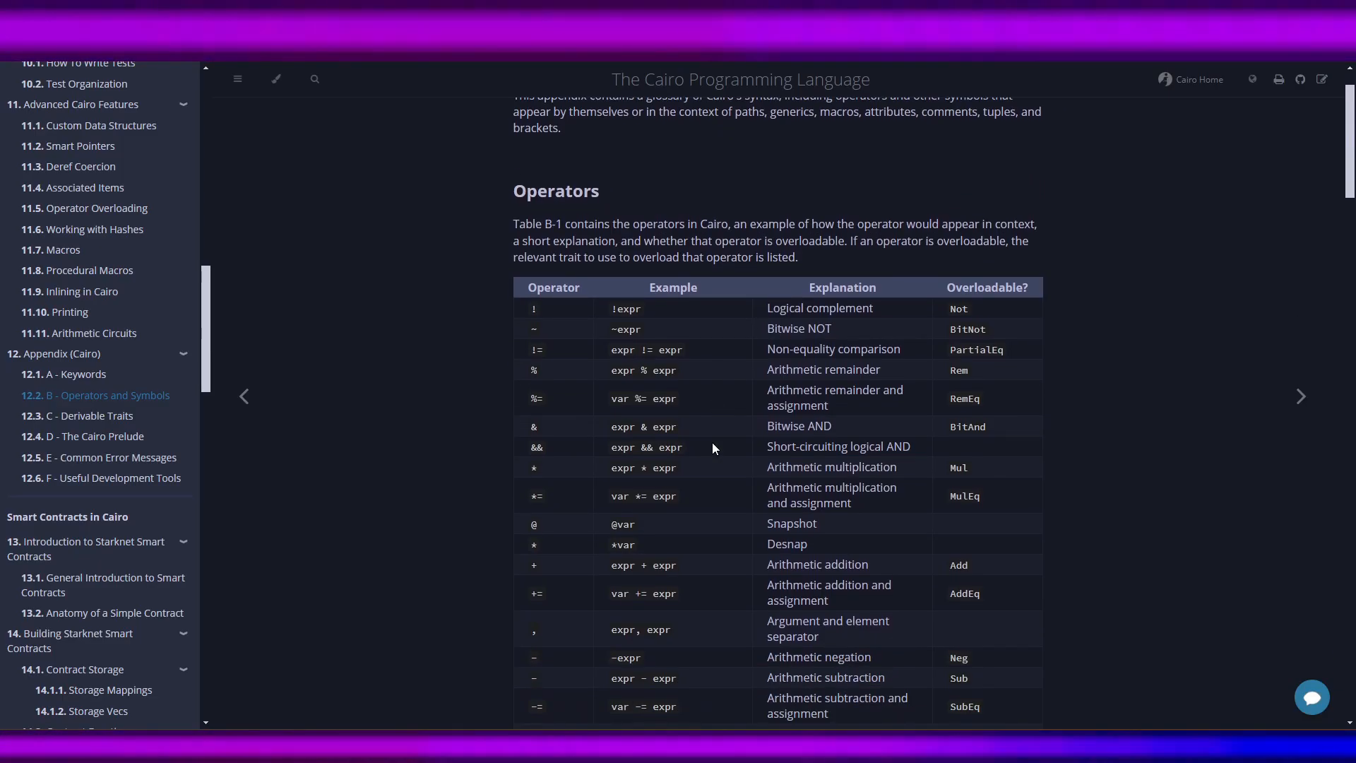
{"action": "scroll", "scroll_direction": "down", "scroll_amount": 3}
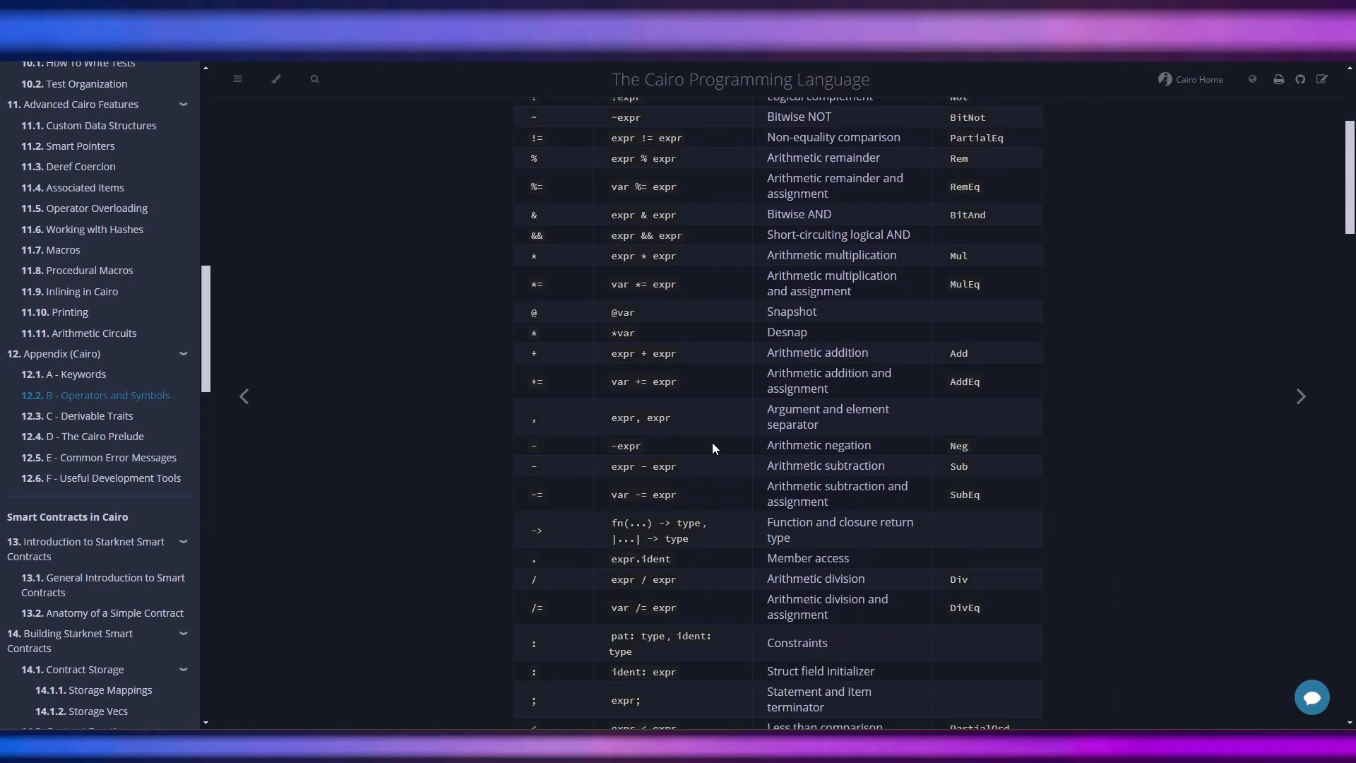
{"action": "double_click", "coordinate": [819, 291]}
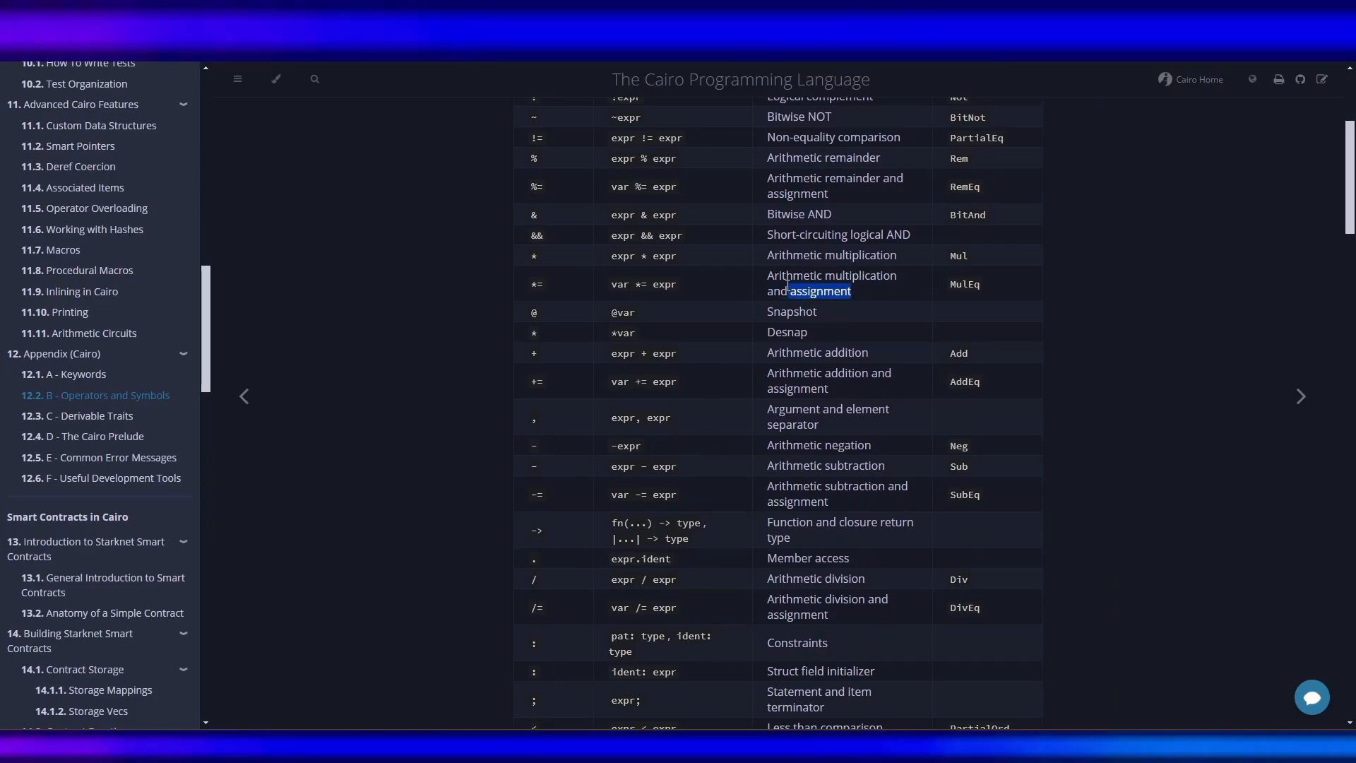
{"action": "scroll", "scroll_direction": "up", "scroll_amount": 3}
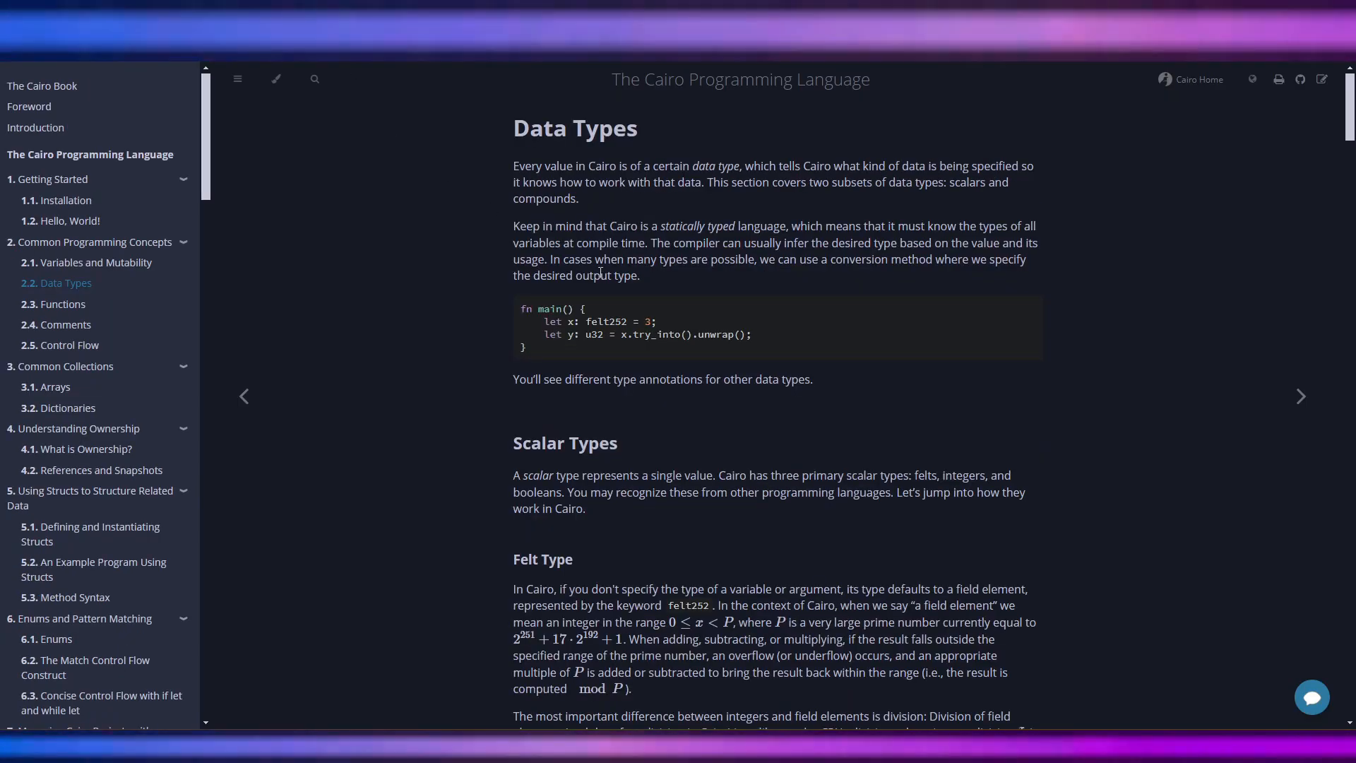
Check the unfilled poly exercise, then return to the Appendix B operators table.
{"action": "left_click", "coordinate": [102, 398]}
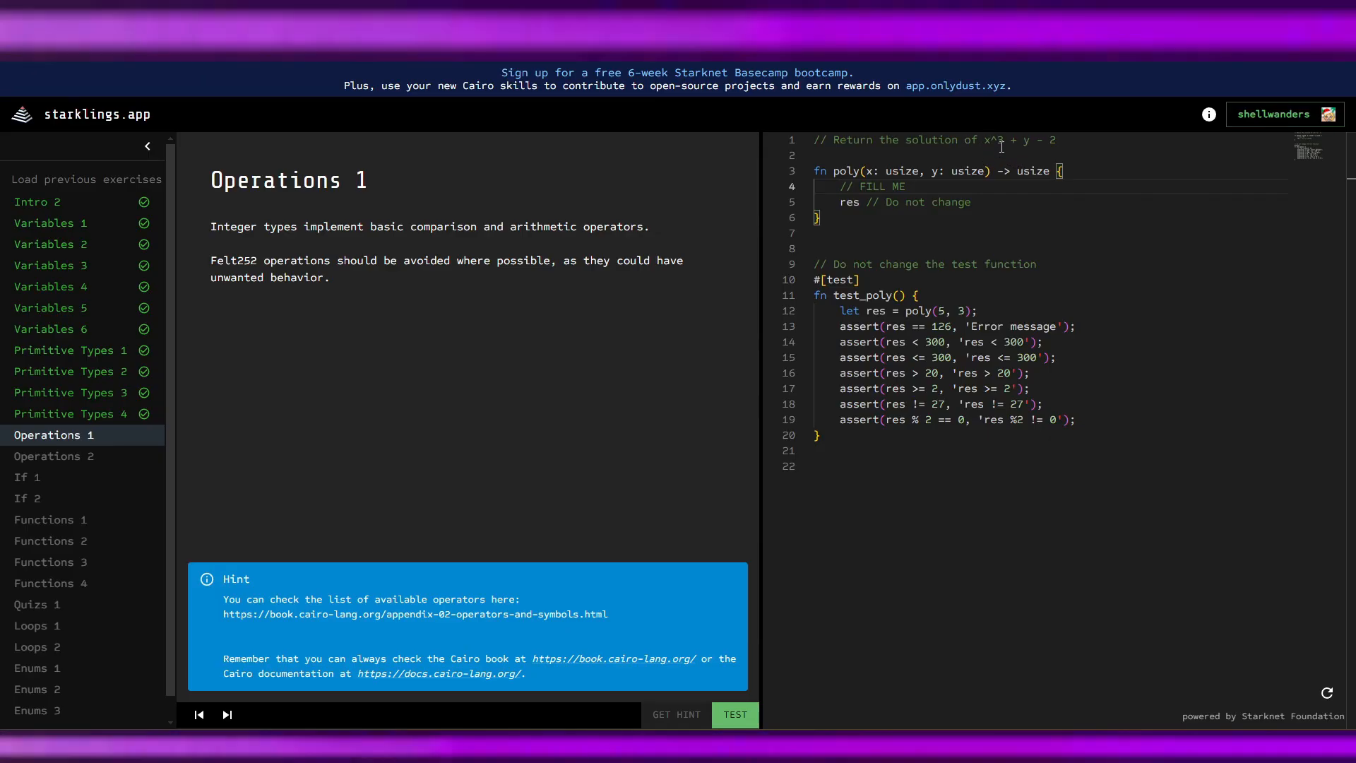
{"action": "left_click", "coordinate": [415, 615]}
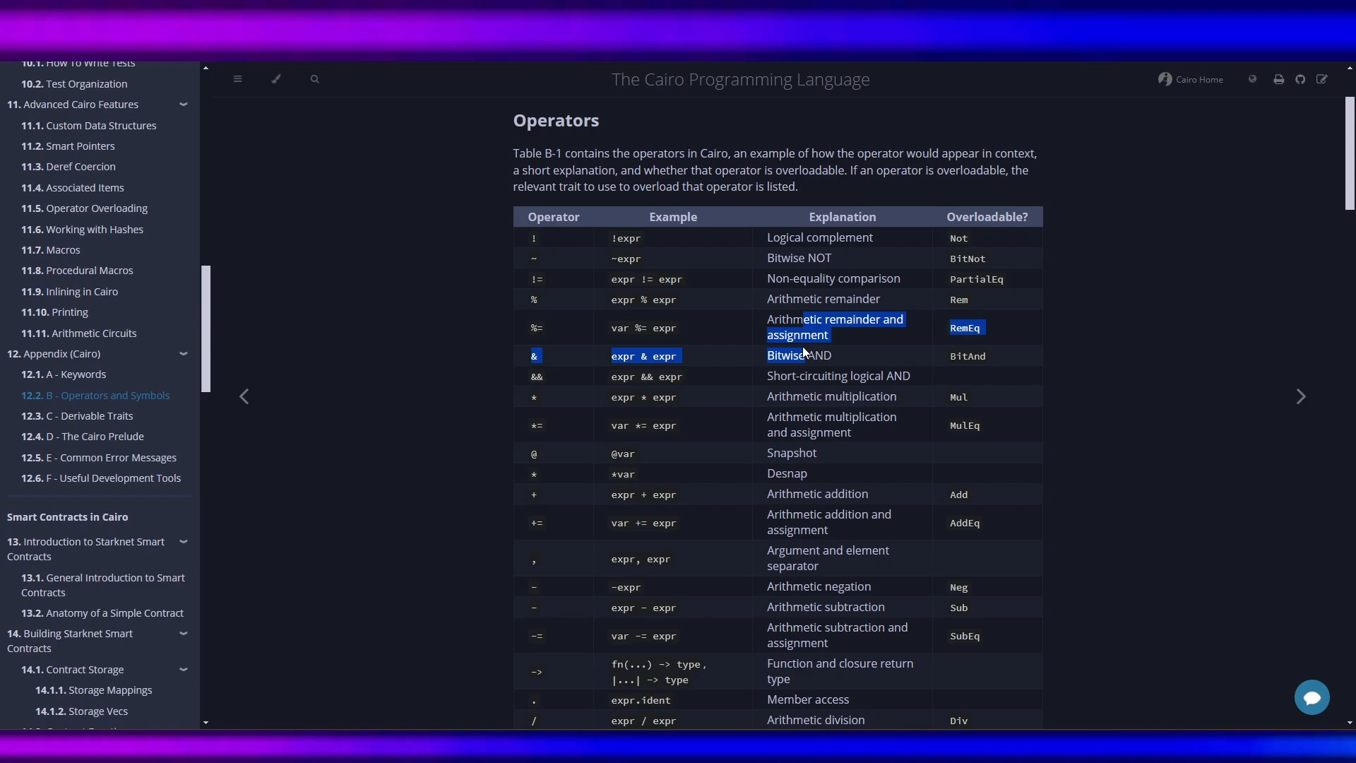
{"action": "scroll", "scroll_direction": "down", "scroll_amount": 3}
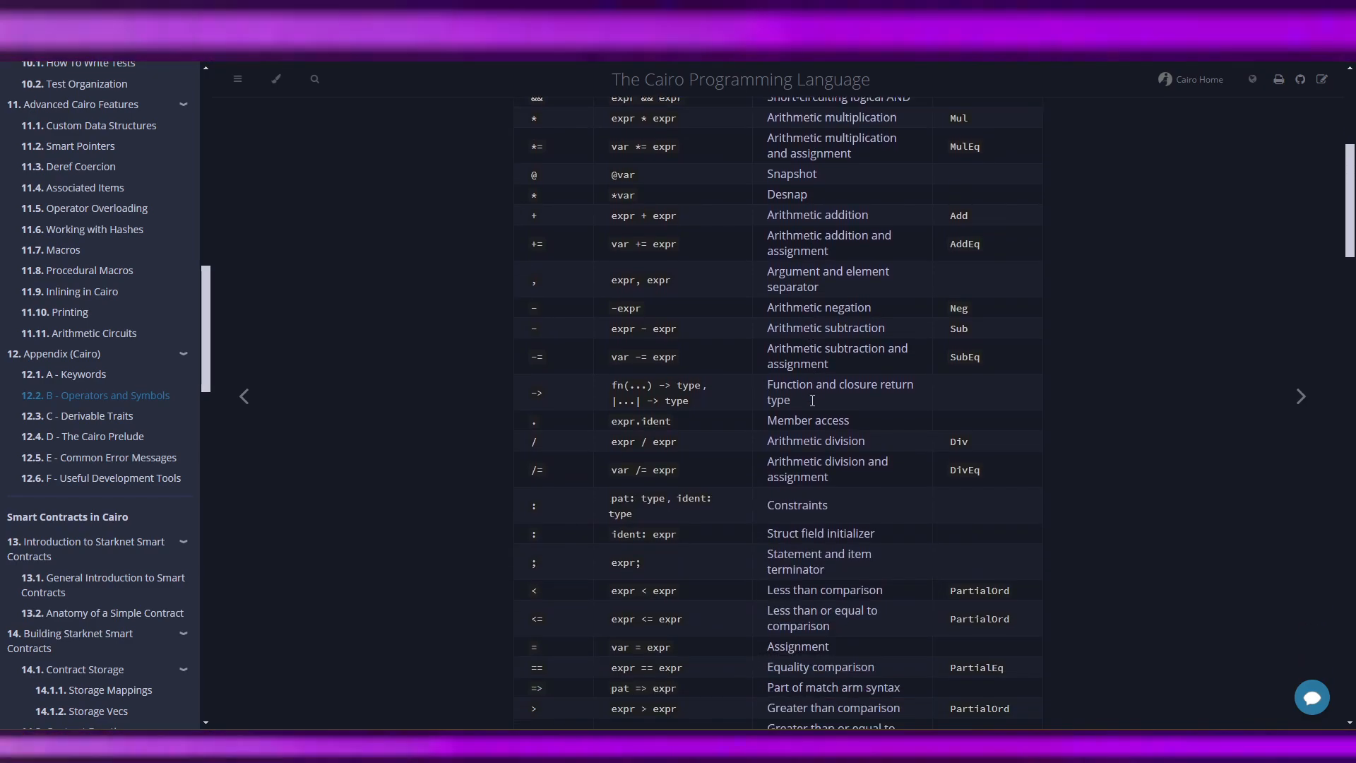
{"action": "scroll", "scroll_direction": "up", "scroll_amount": 3}
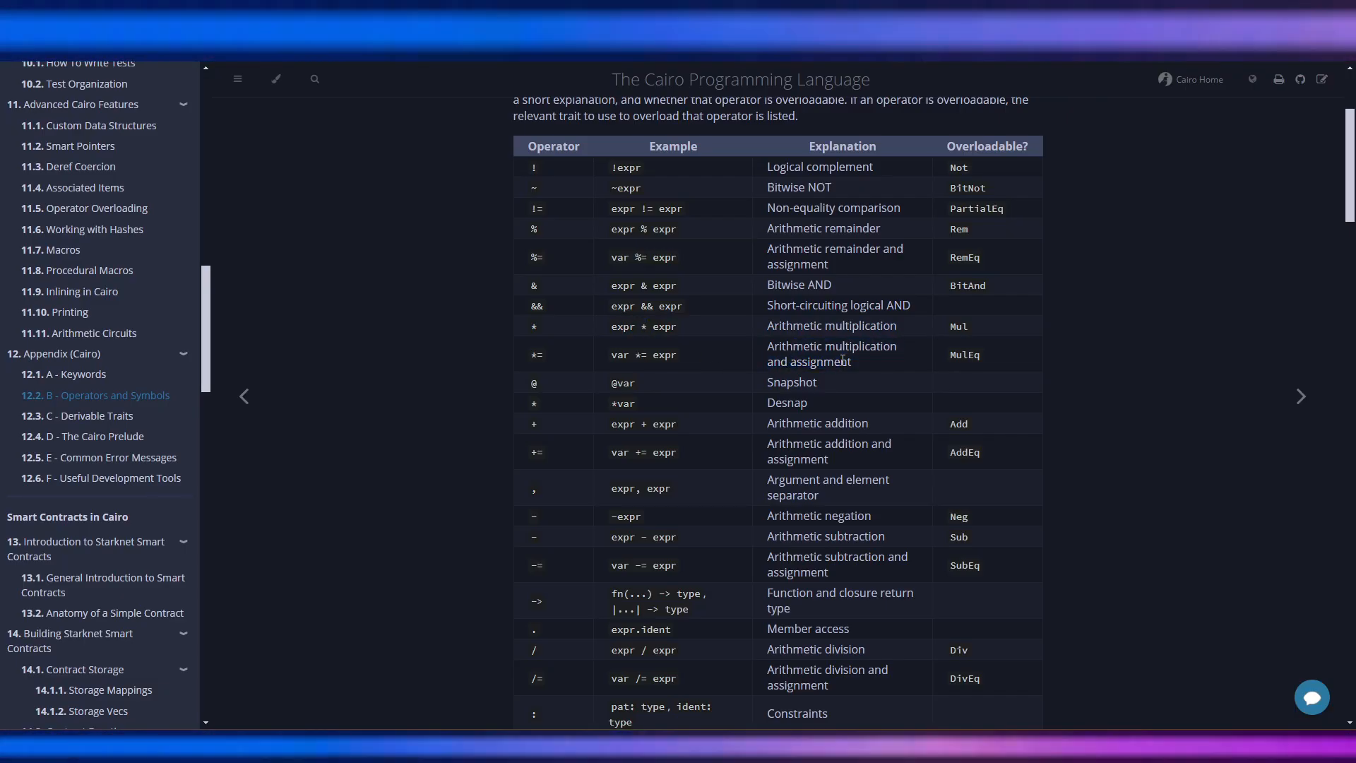
{"action": "mouse_move", "coordinate": [527, 329]}
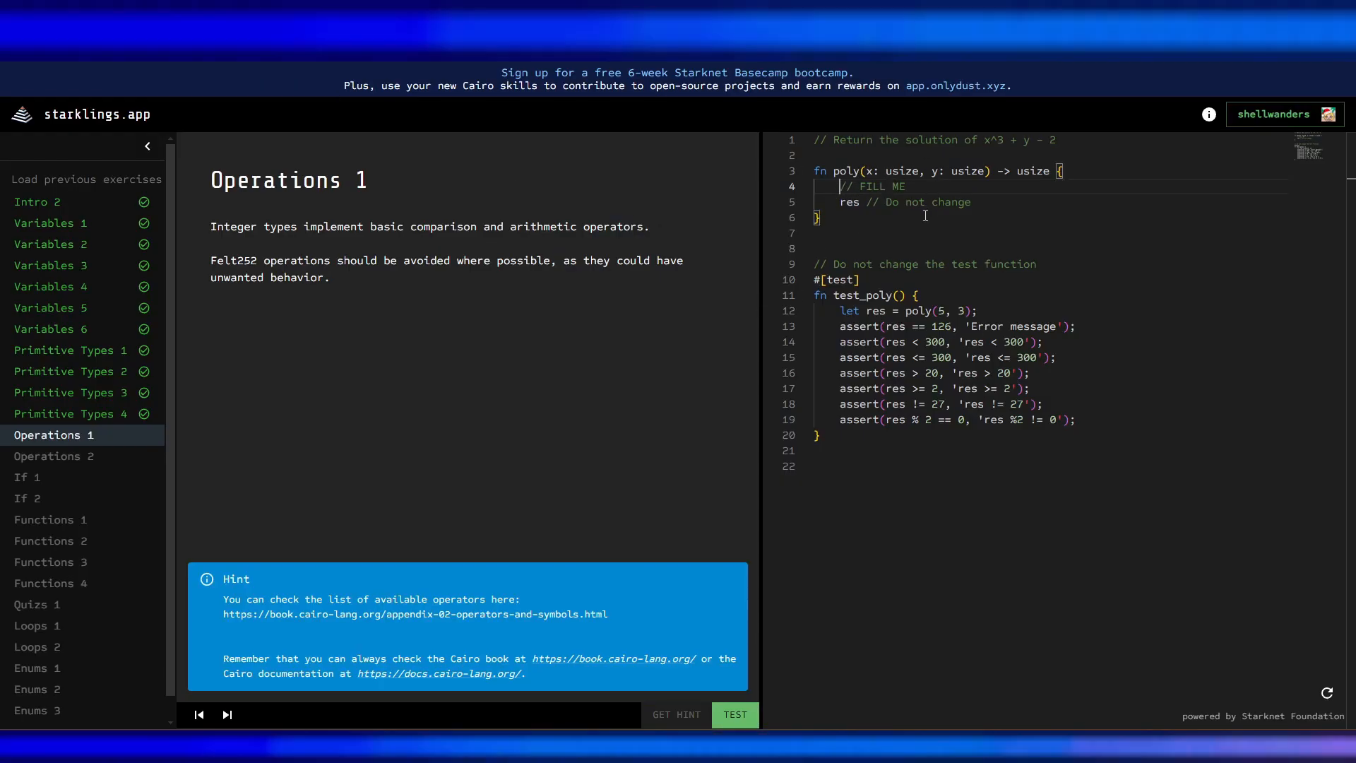
Write the poly result line as let res = x*x*x + y - 2;.
{"action": "type", "text": "let"}
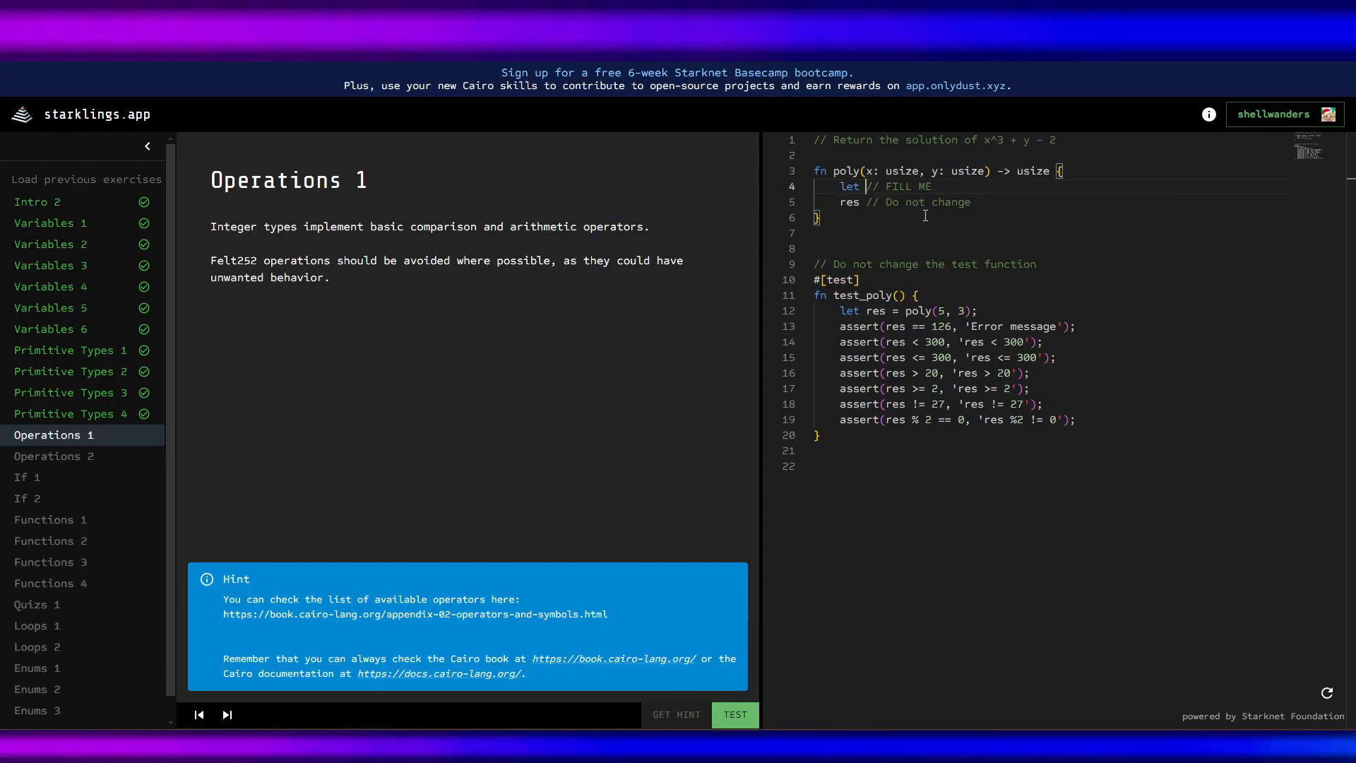
{"action": "type", "text": "res"}
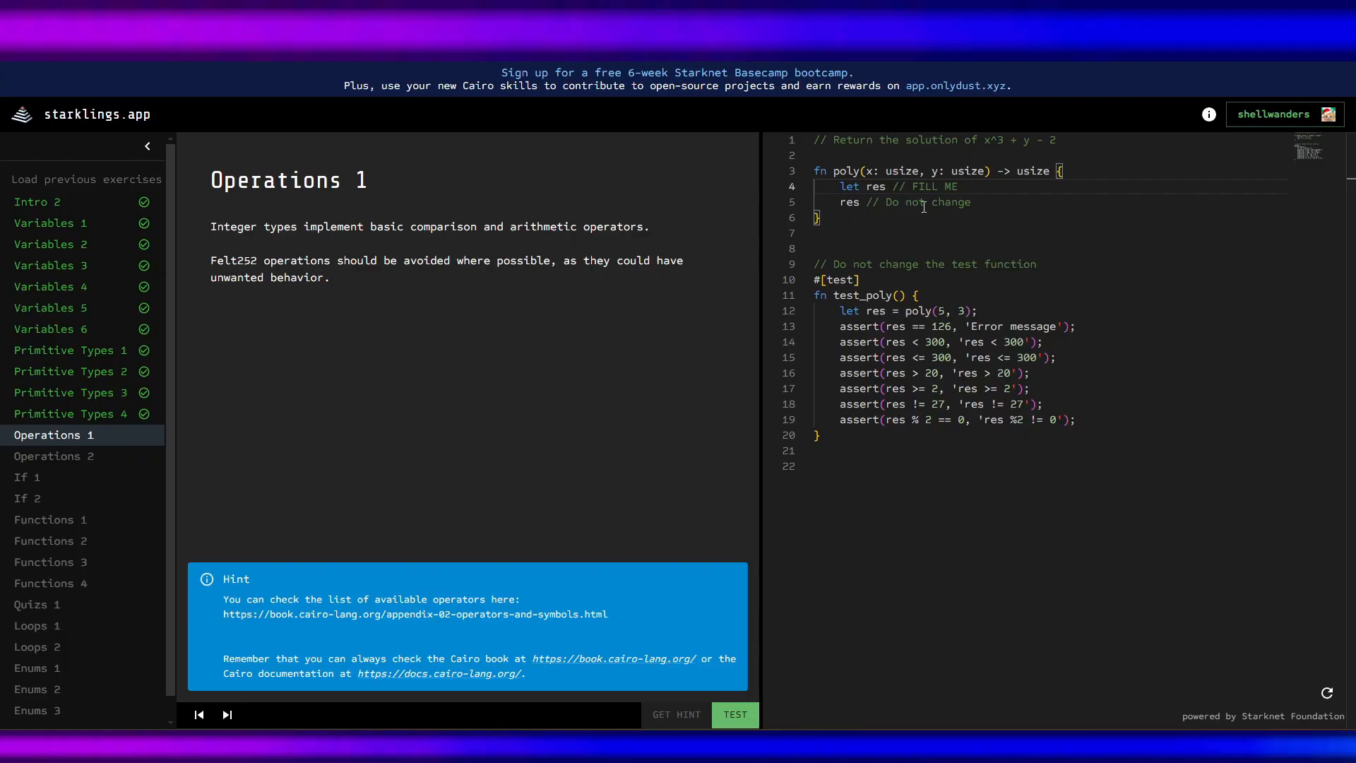
{"action": "double_click", "coordinate": [874, 187]}
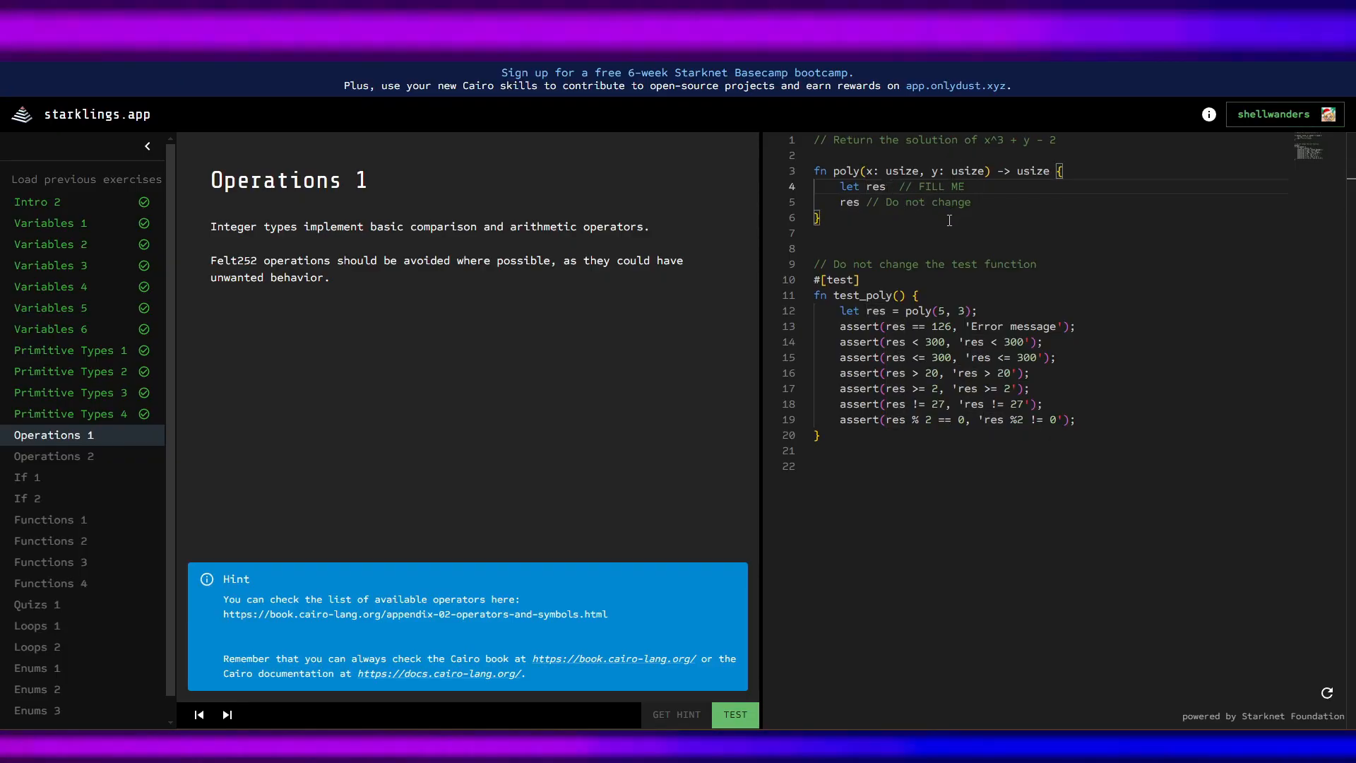
{"action": "type", "text": "= x*"}
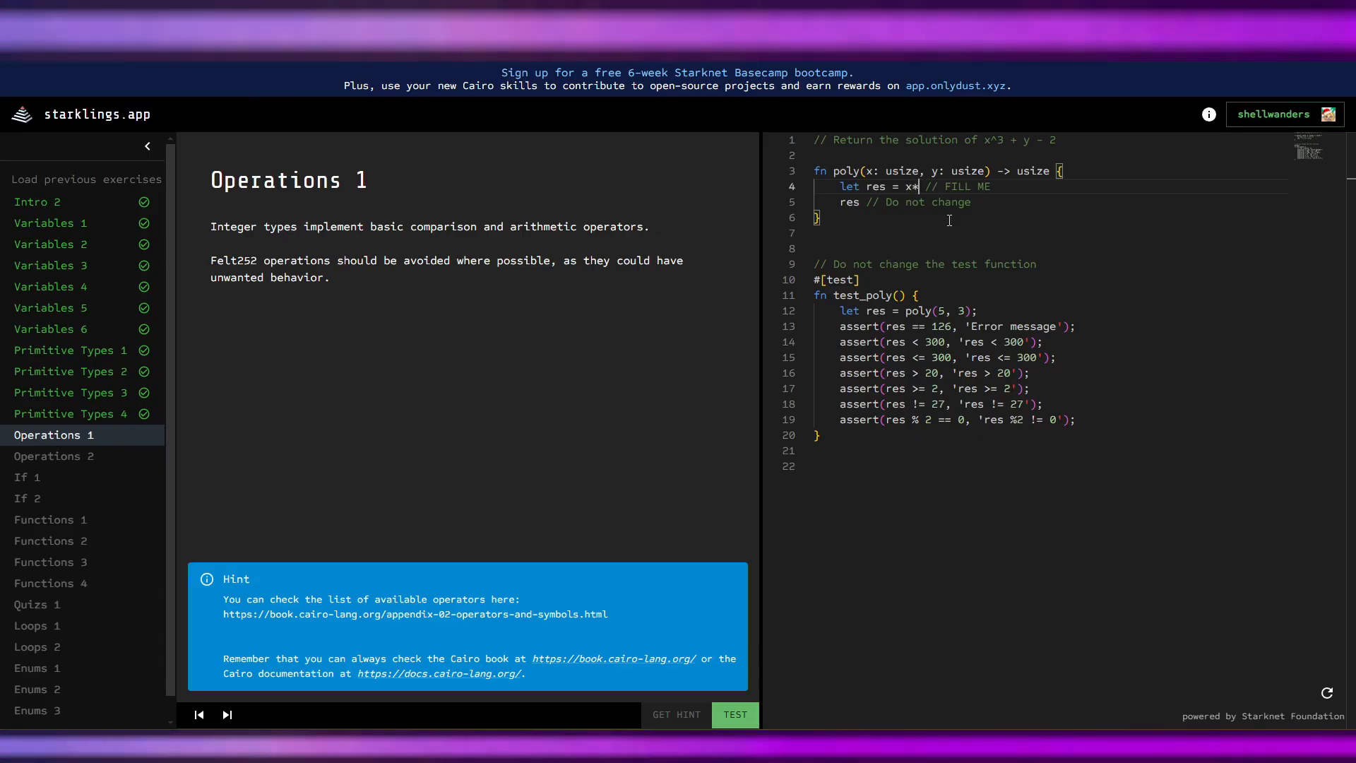
{"action": "type", "text": "x*"}
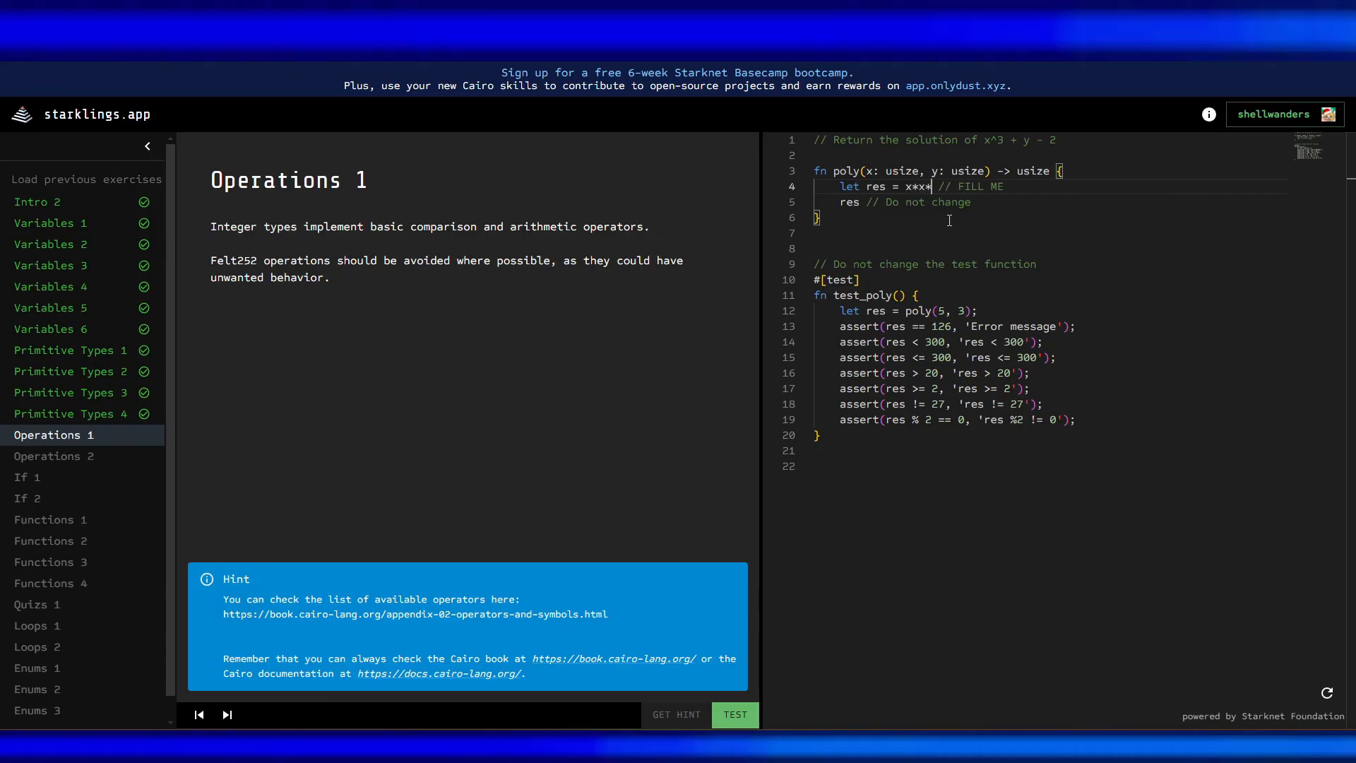
{"action": "type", "text": "x"}
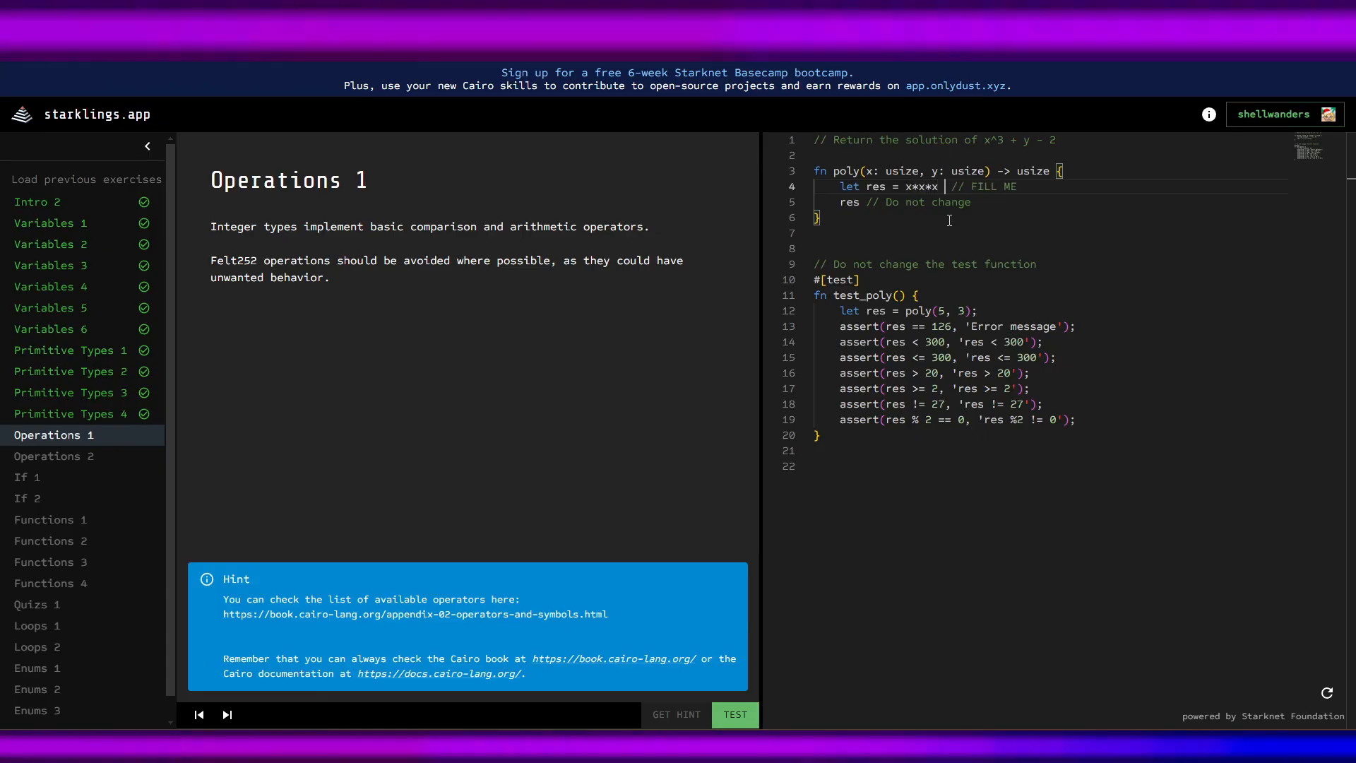
{"action": "type", "text": "+ y -2"}
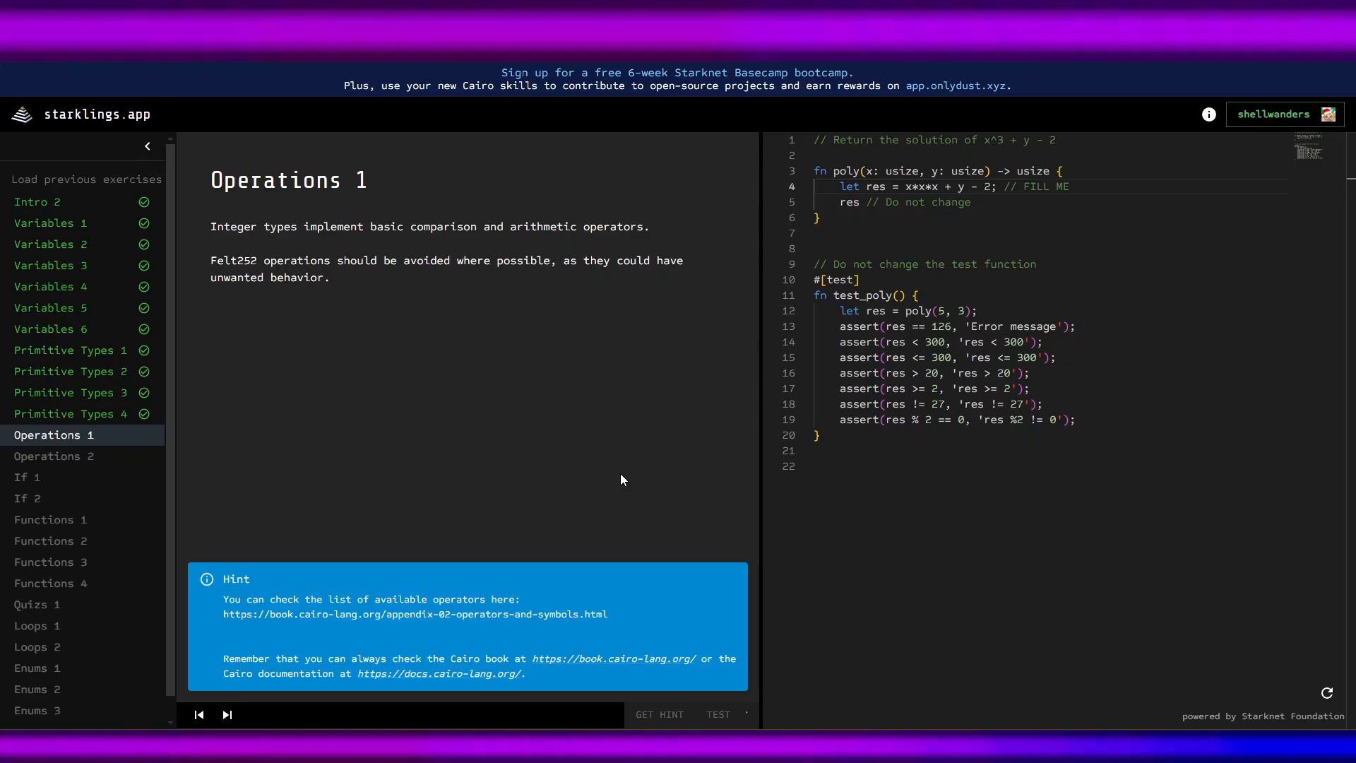
Pass the Operations 1 test and load Operations 2, highlighting the native integer types description.
{"action": "left_click", "coordinate": [717, 715]}
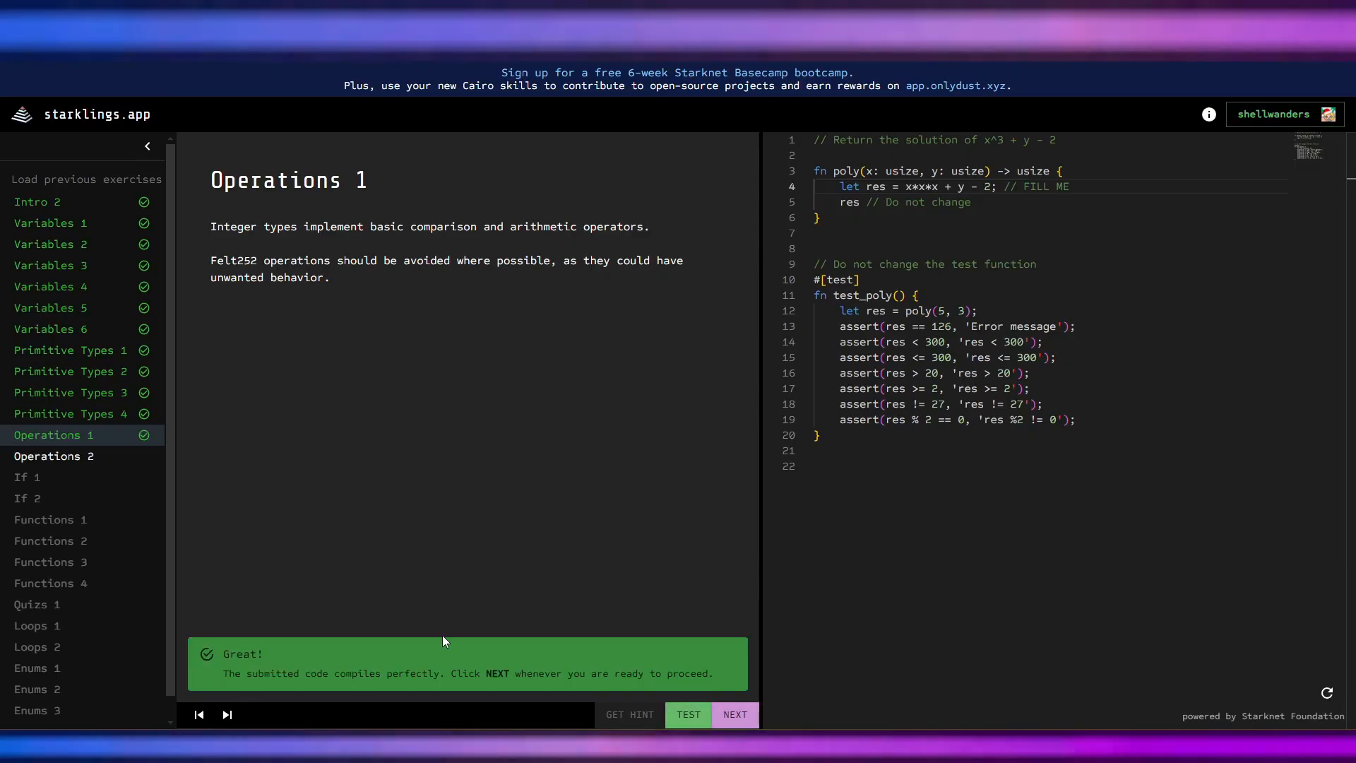
{"action": "mouse_move", "coordinate": [349, 644]}
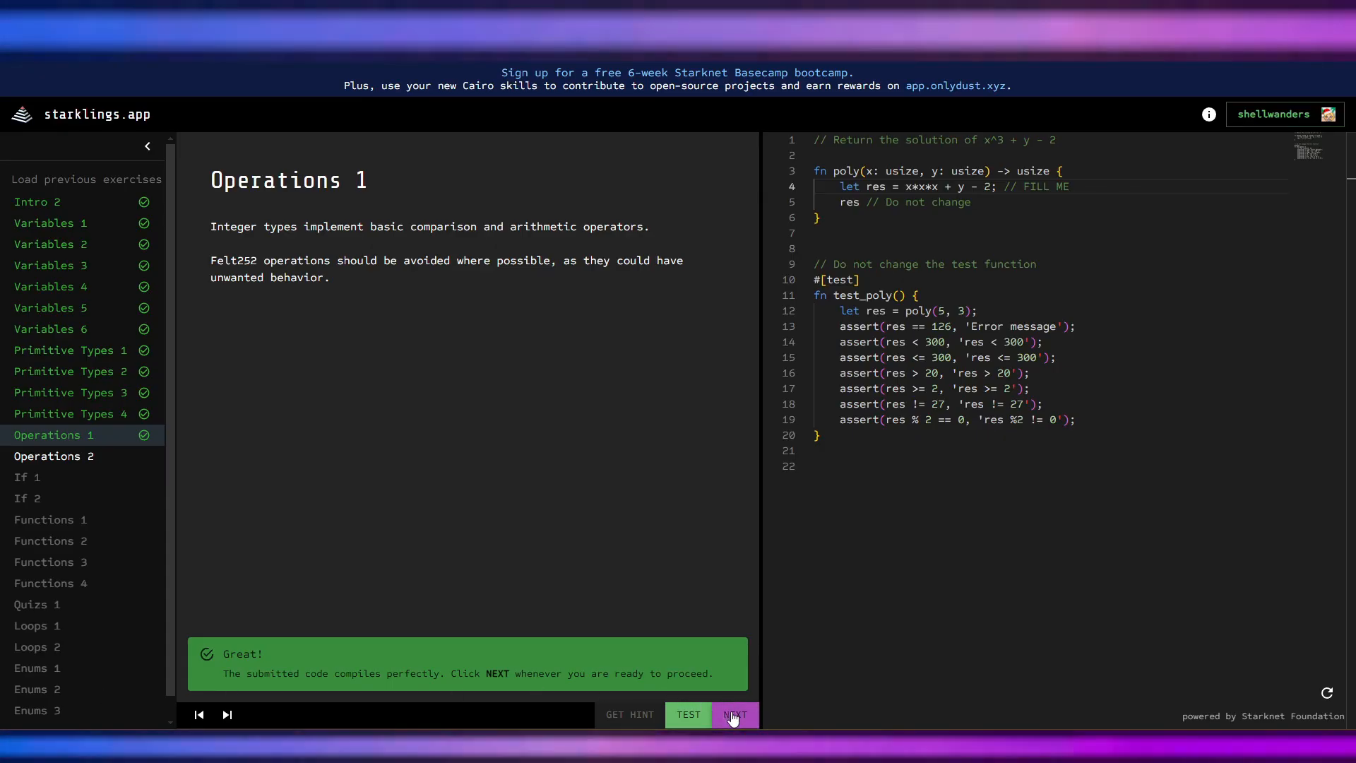
{"action": "left_click", "coordinate": [735, 715]}
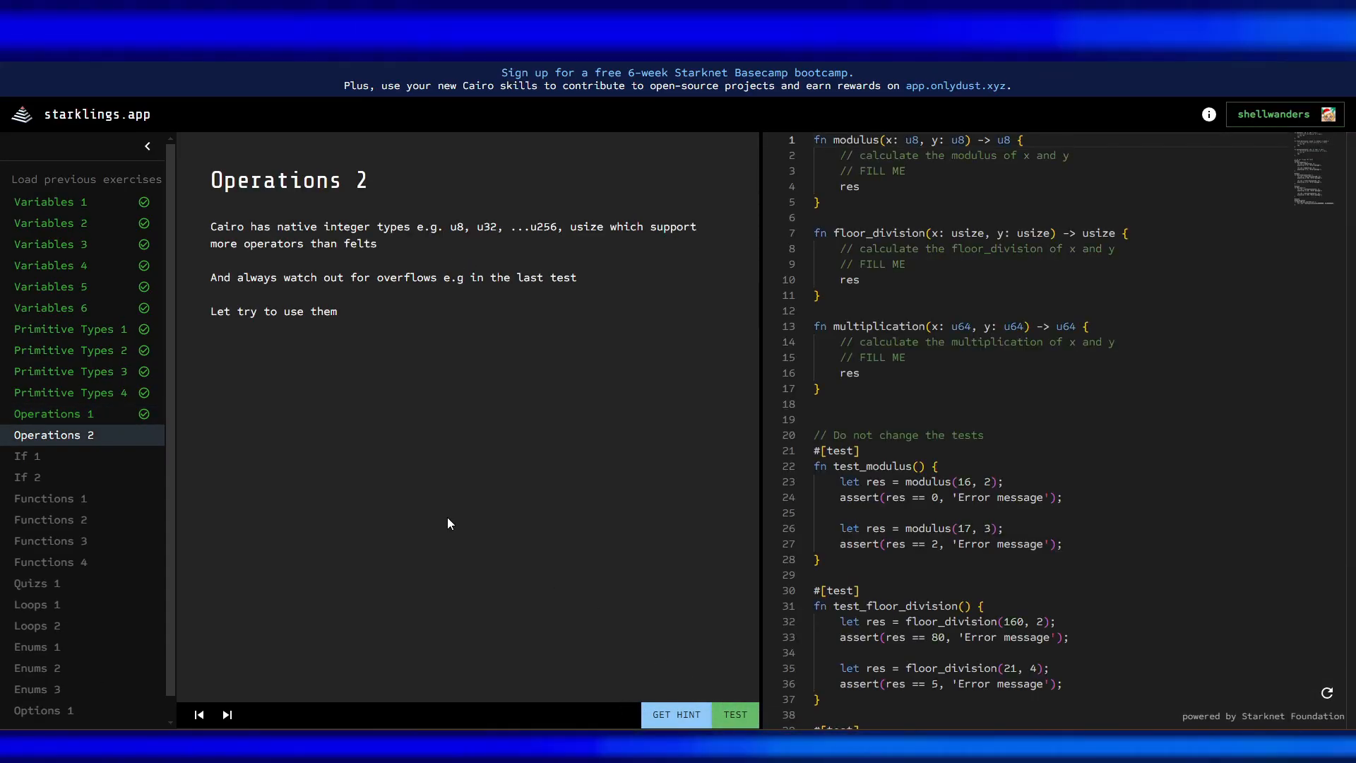
{"action": "left_click_drag", "start_coordinate": [325, 226], "coordinate": [376, 243]}
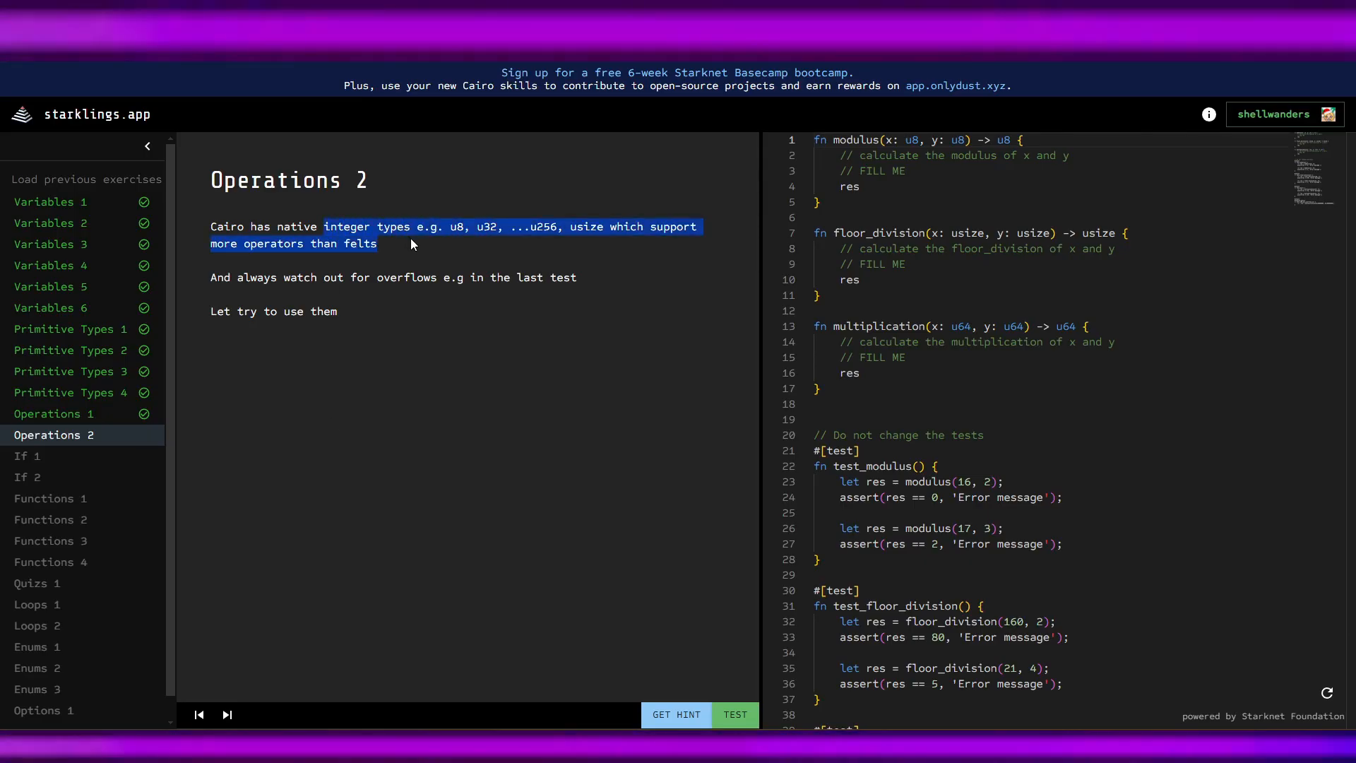
{"action": "left_click", "coordinate": [473, 233]}
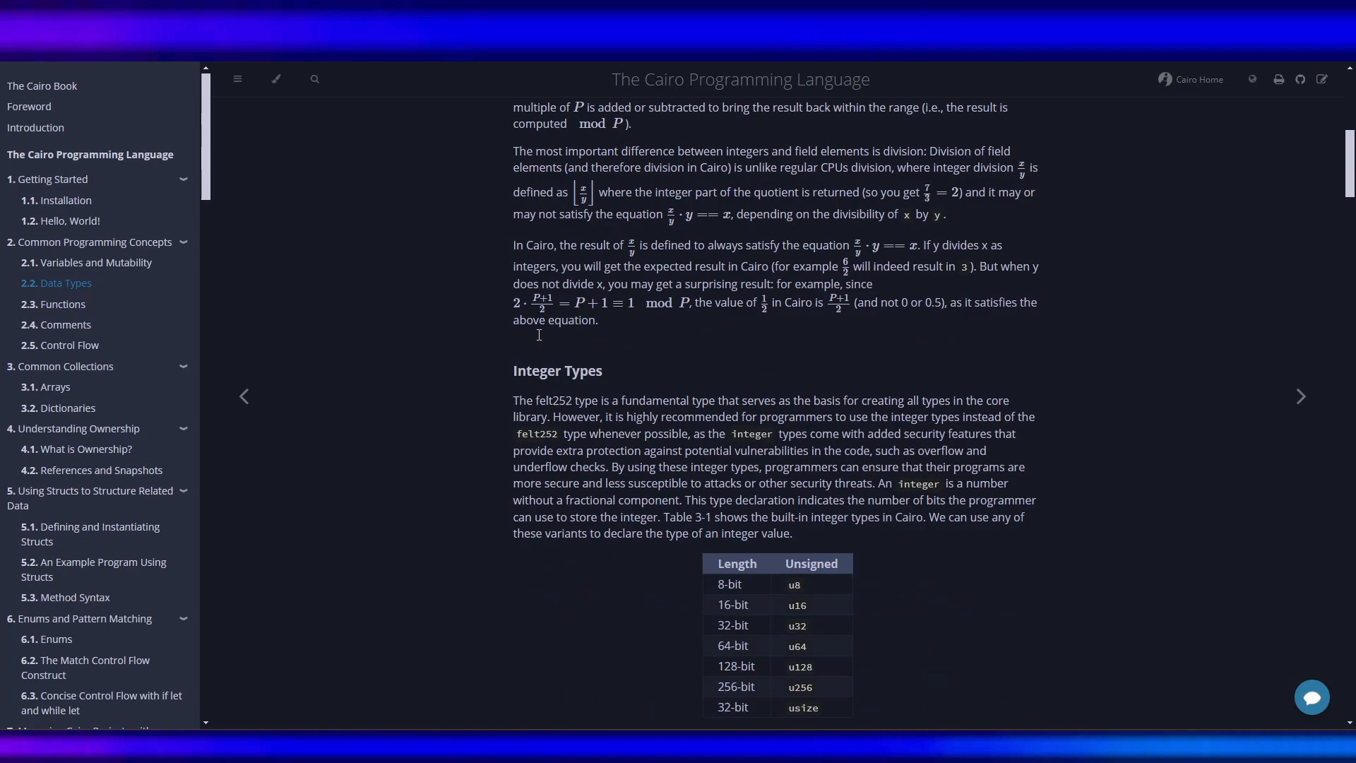
Scroll the Data Types chapter to the table of unsigned integer types u8 through u256 and usize.
{"action": "scroll", "scroll_direction": "down", "scroll_amount": 3}
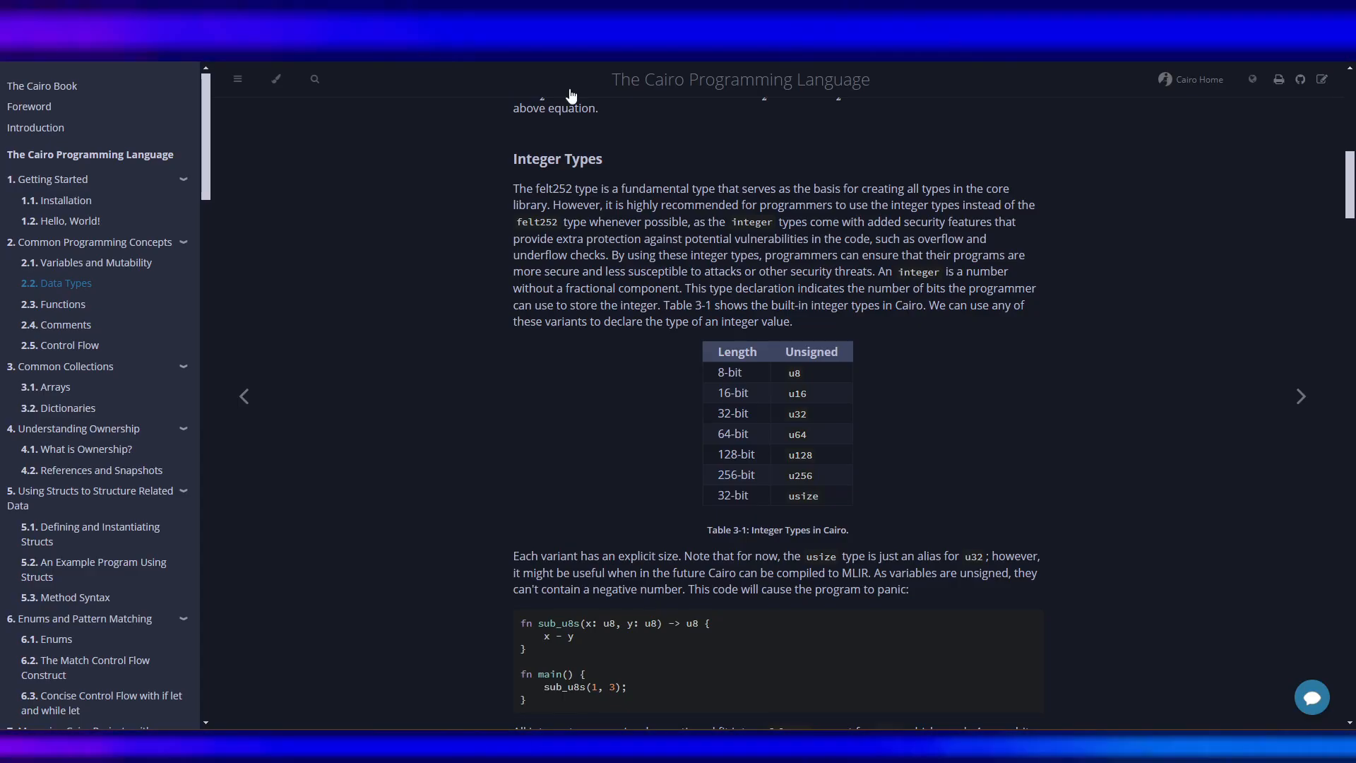
{"action": "double_click", "coordinate": [908, 205]}
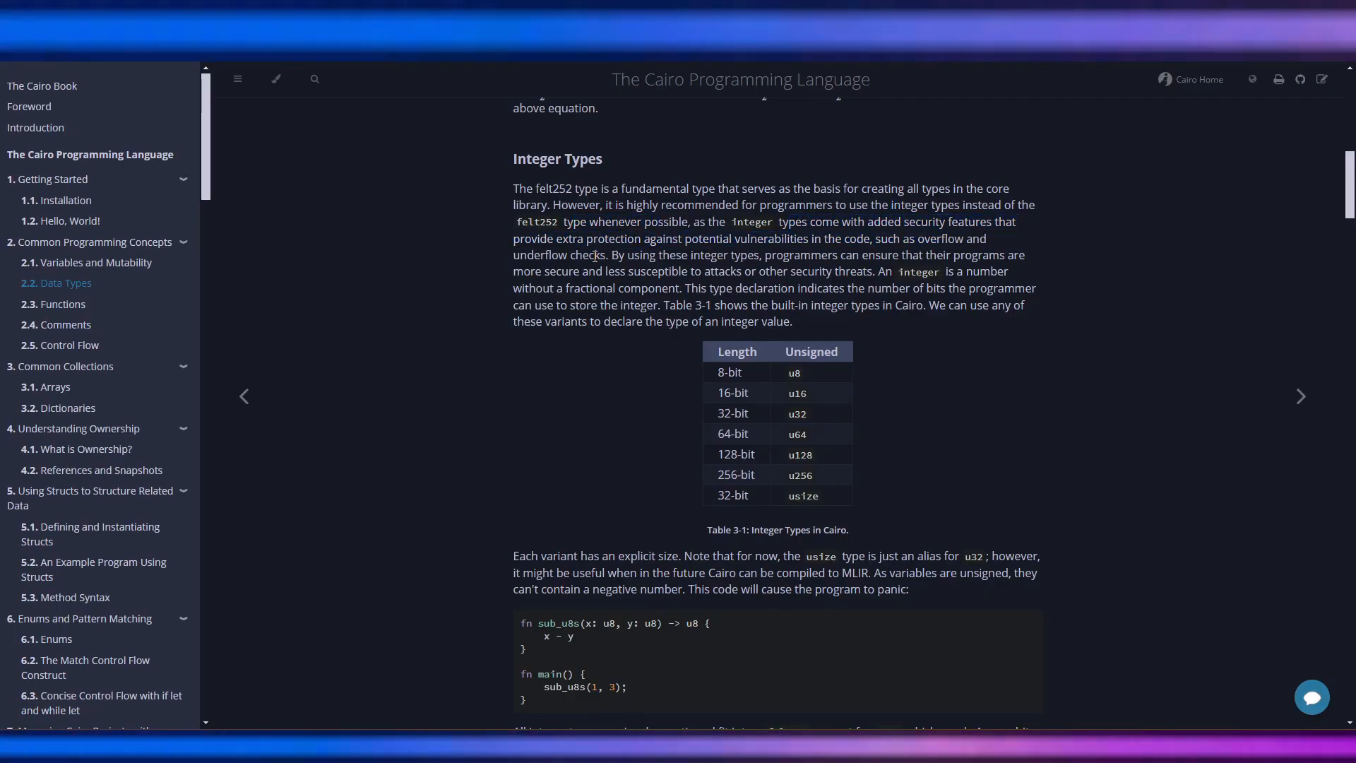
{"action": "mouse_move", "coordinate": [319, 106]}
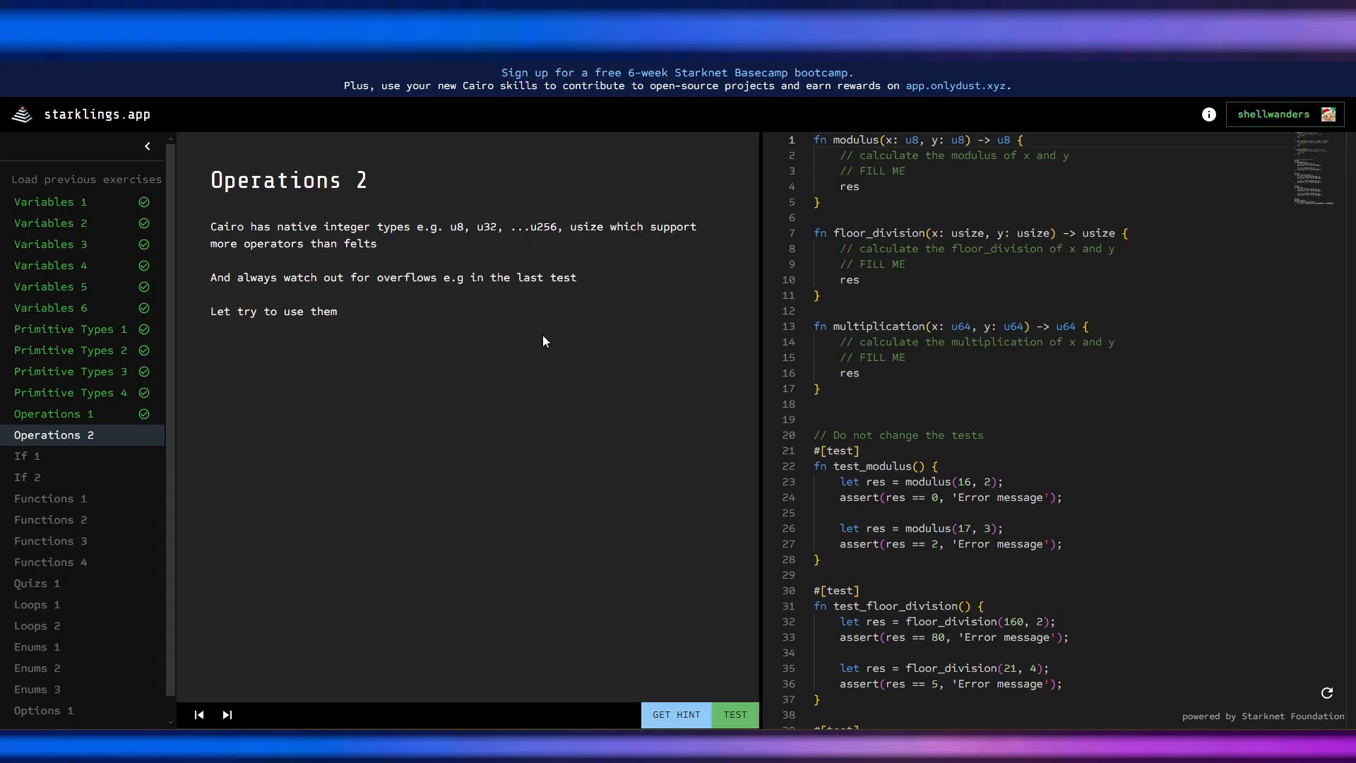
{"action": "mouse_move", "coordinate": [596, 233]}
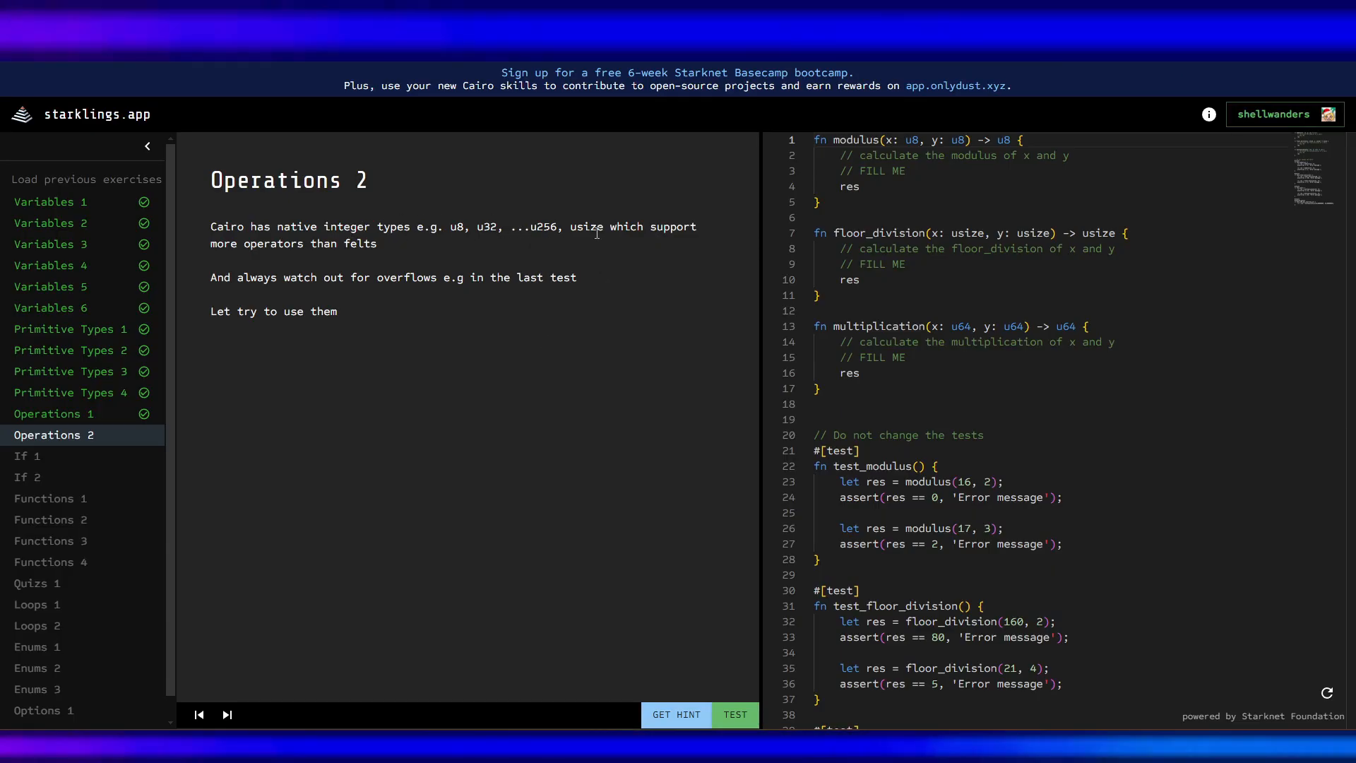
{"action": "mouse_move", "coordinate": [251, 246]}
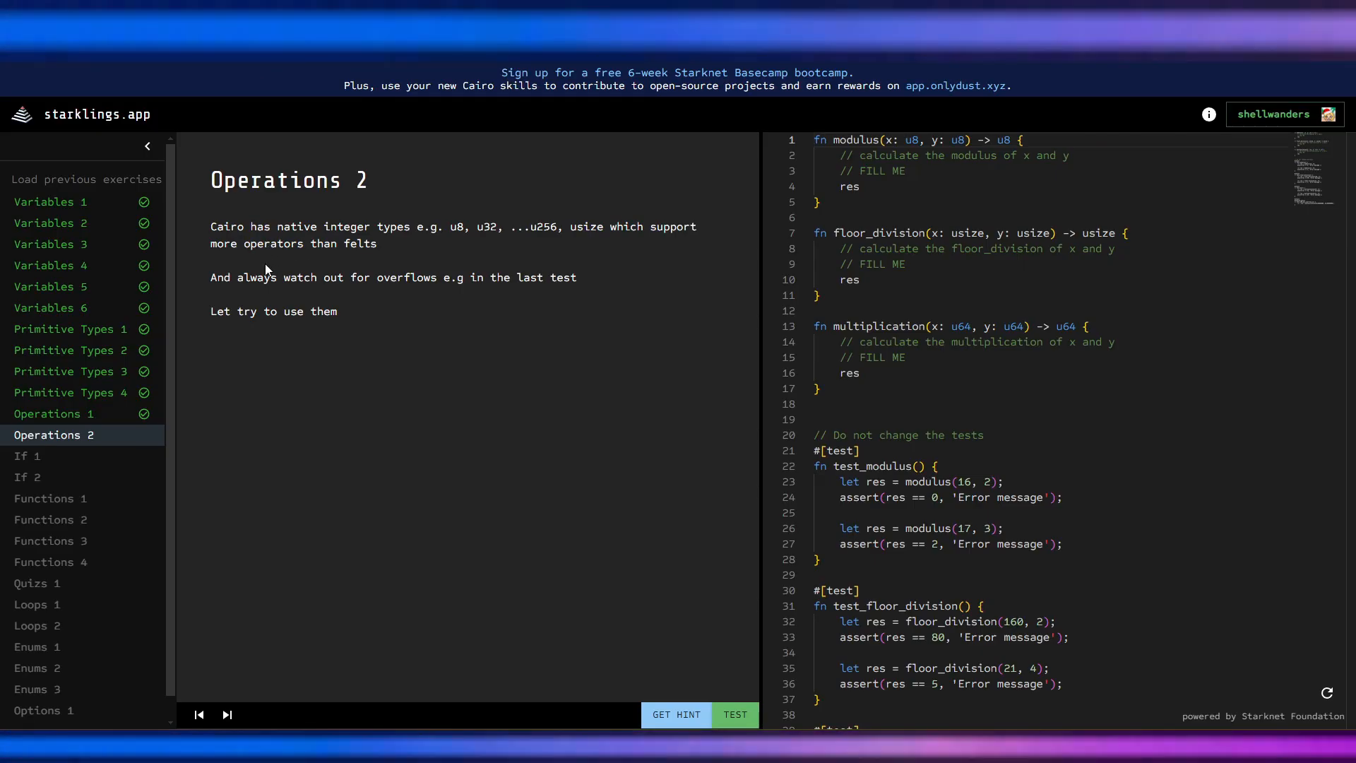
{"action": "left_click_drag", "start_coordinate": [387, 278], "coordinate": [545, 278]}
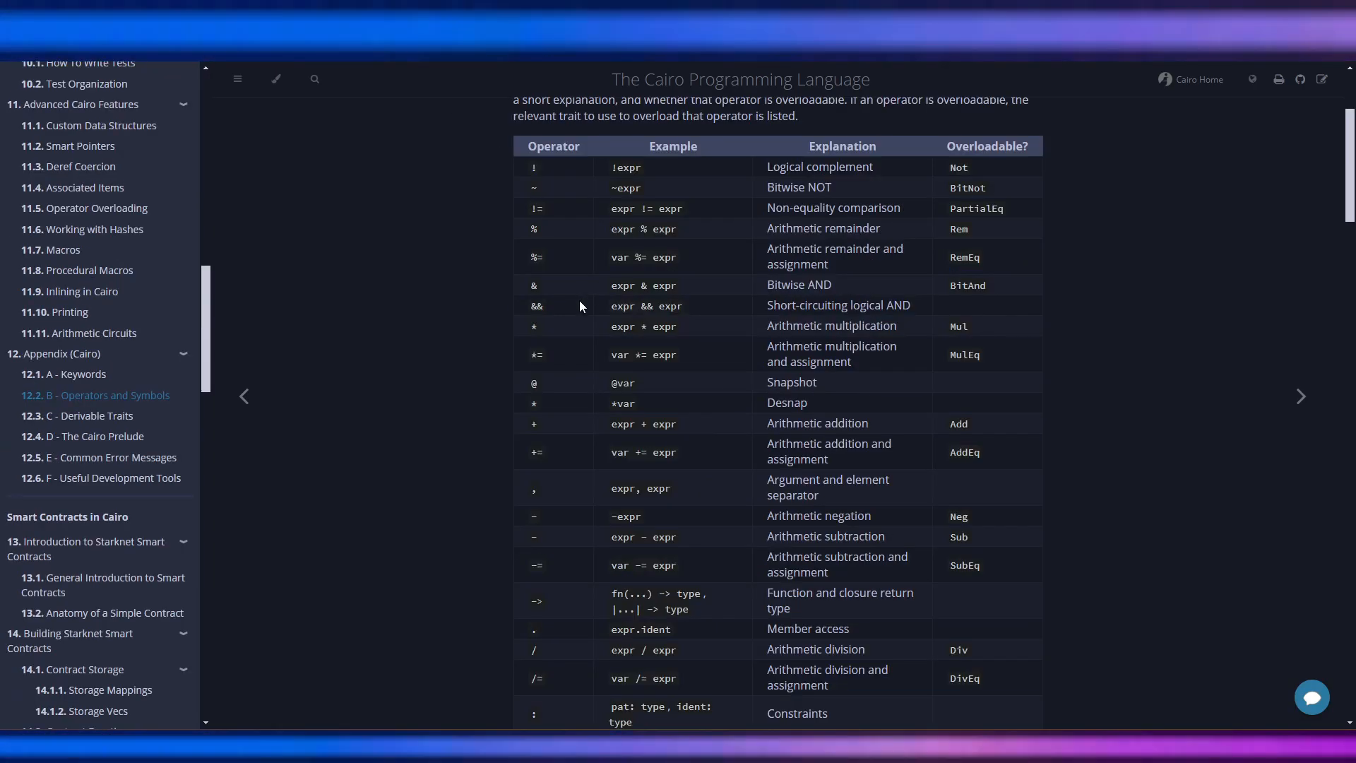
Scroll through the Appendix B operator table for the modulus, division and multiplication symbols.
{"action": "scroll", "scroll_direction": "down", "scroll_amount": 3}
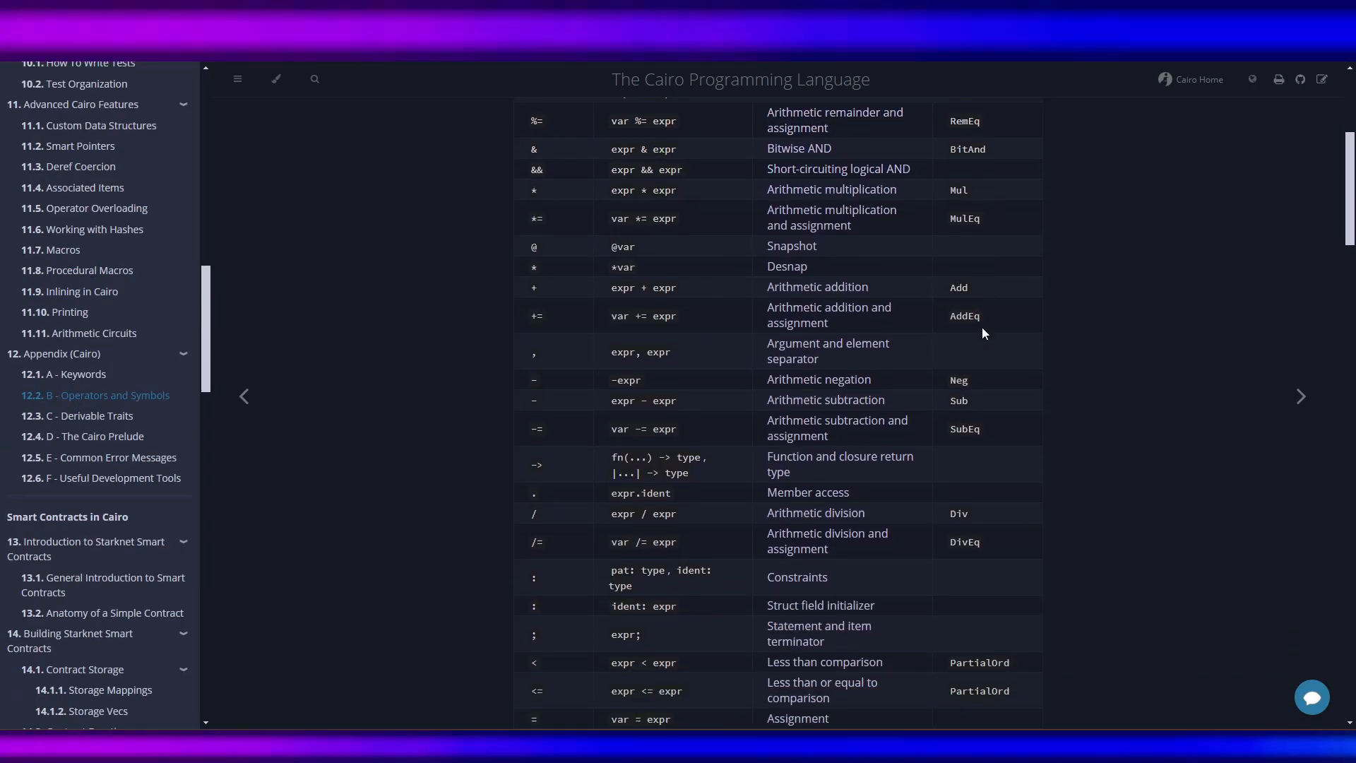
{"action": "scroll", "scroll_direction": "up", "scroll_amount": 3}
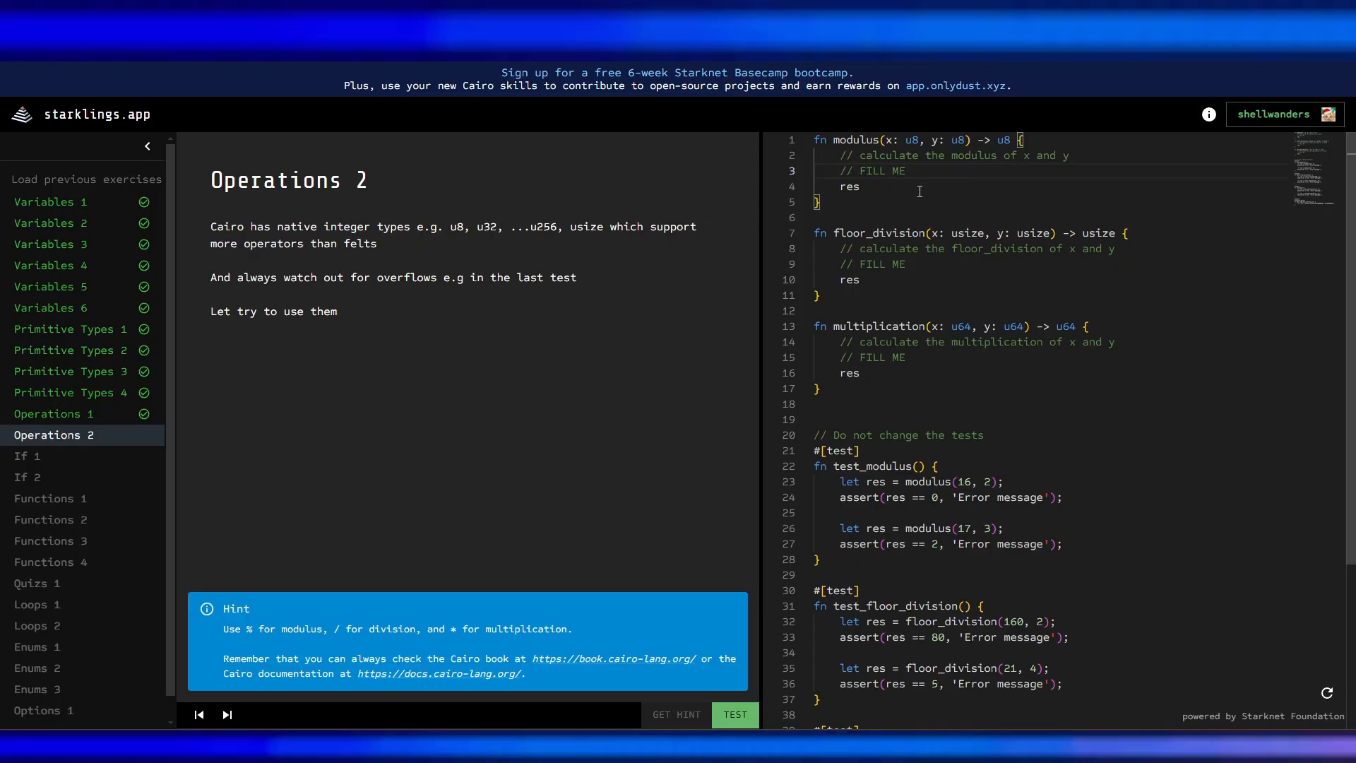
Write the modulus function body as let res = x%y;.
{"action": "type", "text": "let res"}
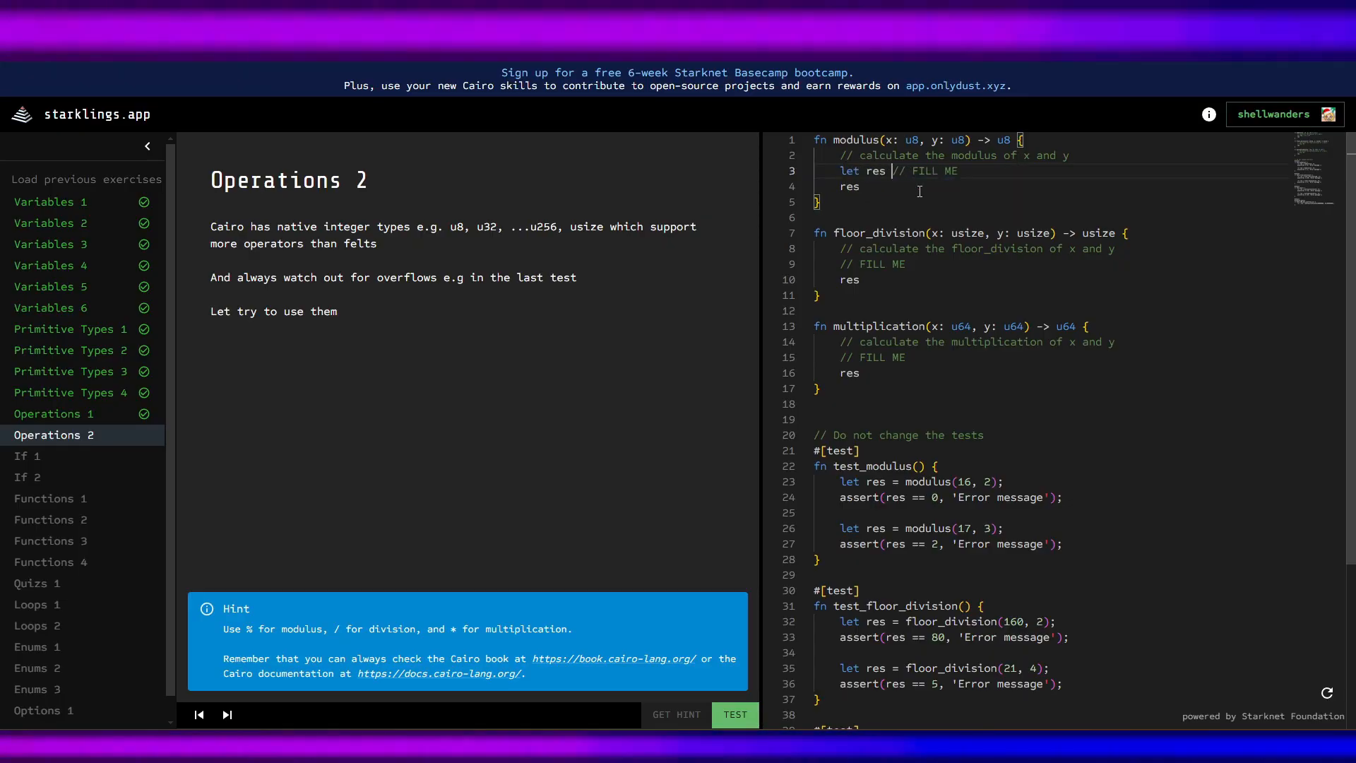
{"action": "type", "text": "="}
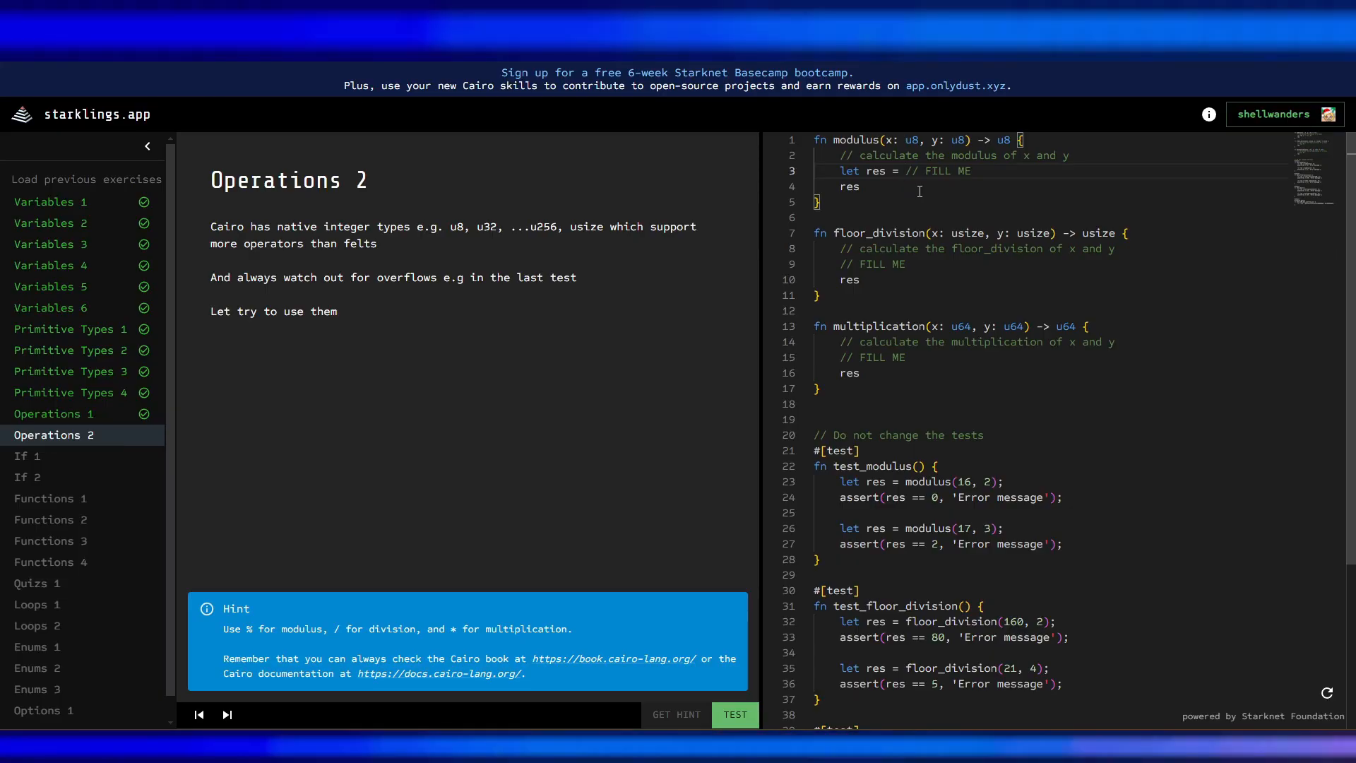
{"action": "type", "text": "x"}
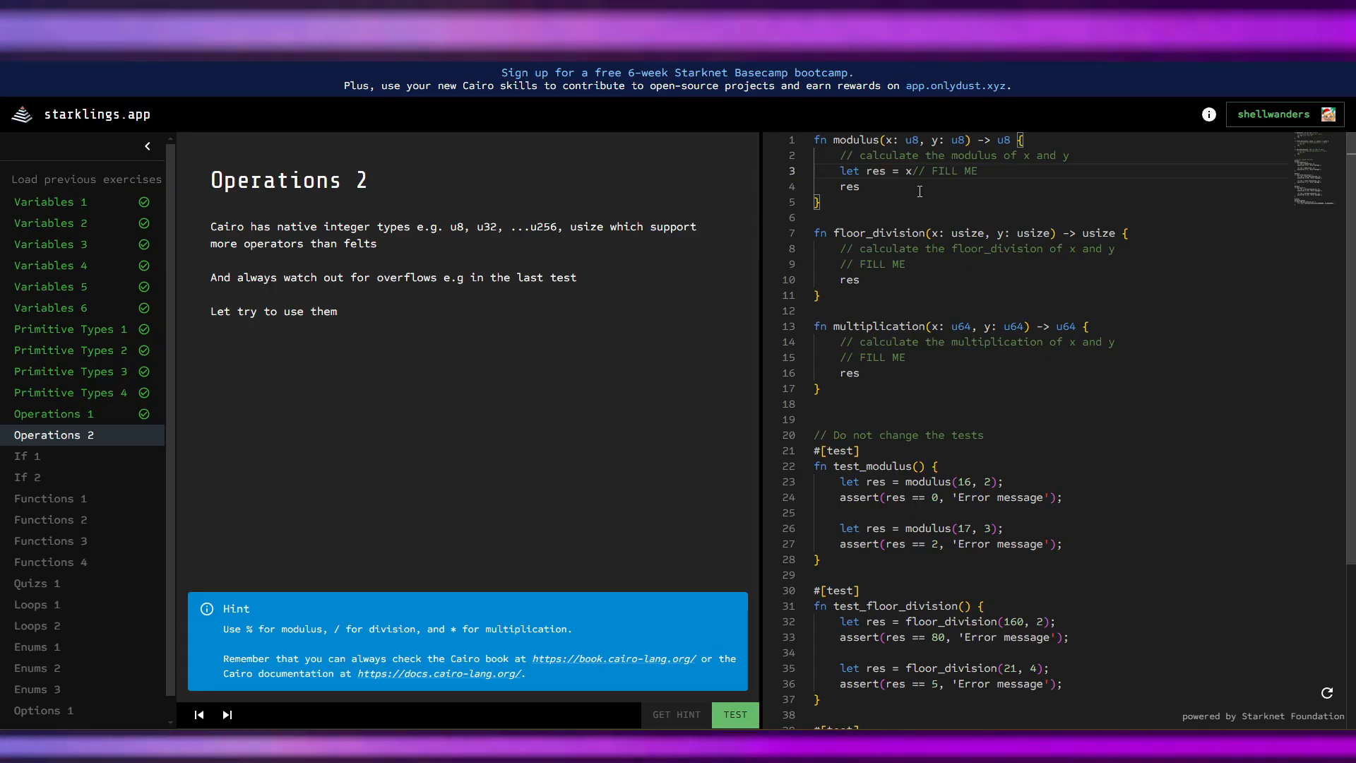
{"action": "type", "text": "%y"}
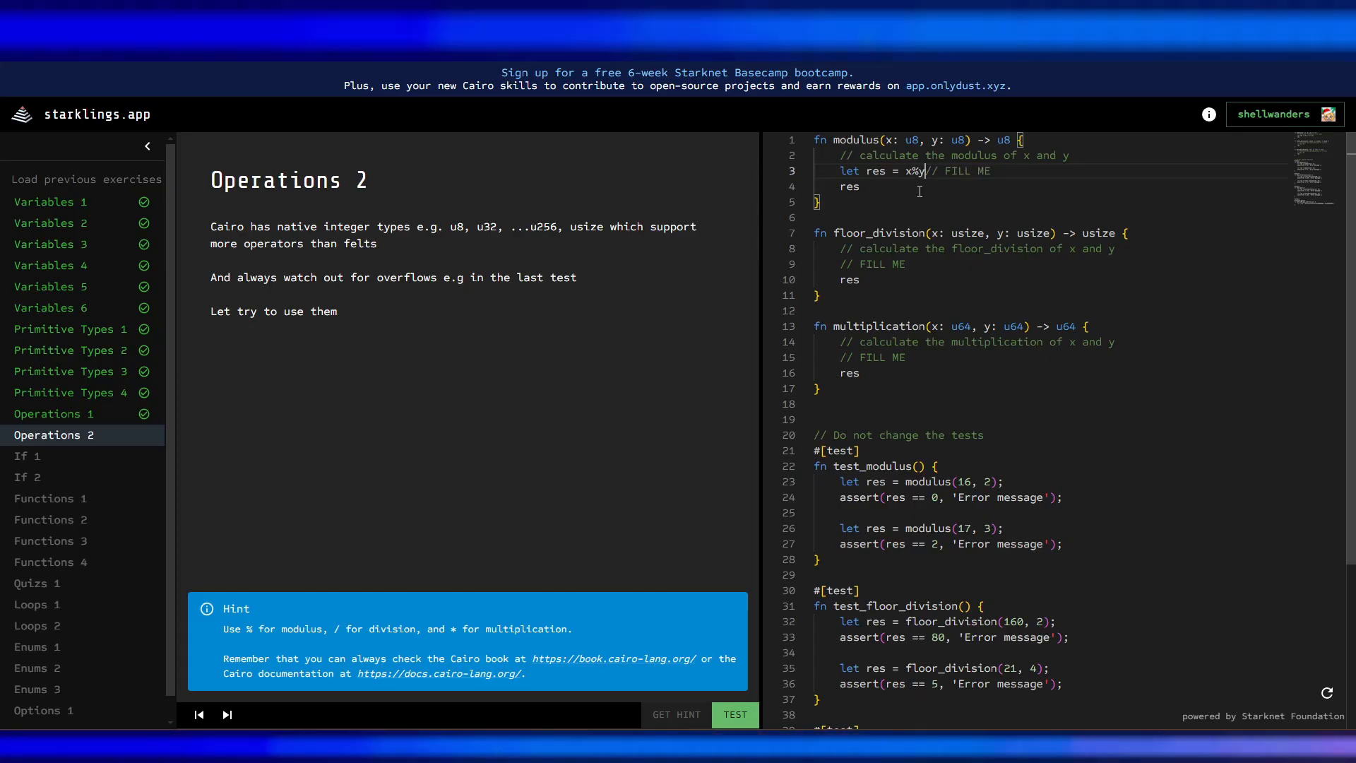
{"action": "type", "text": "y;"}
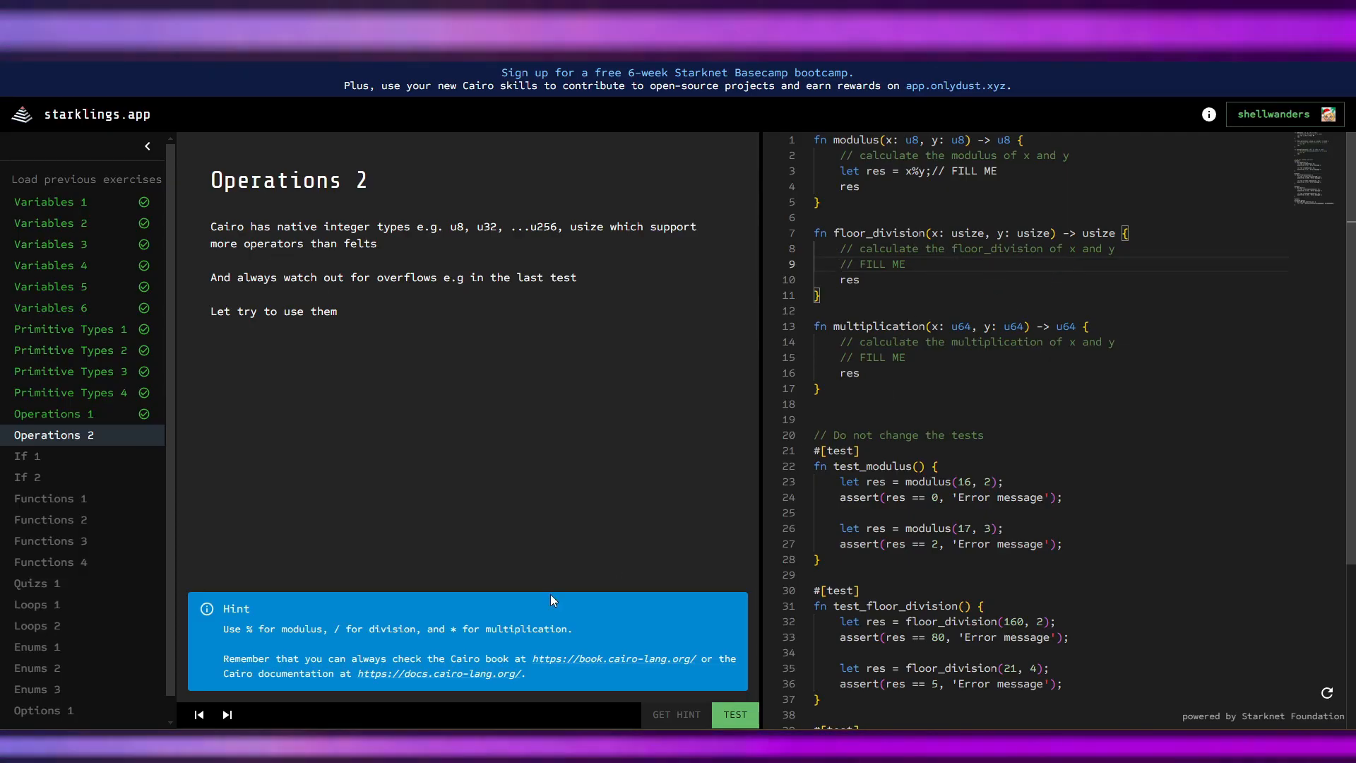
{"action": "mouse_move", "coordinate": [781, 431]}
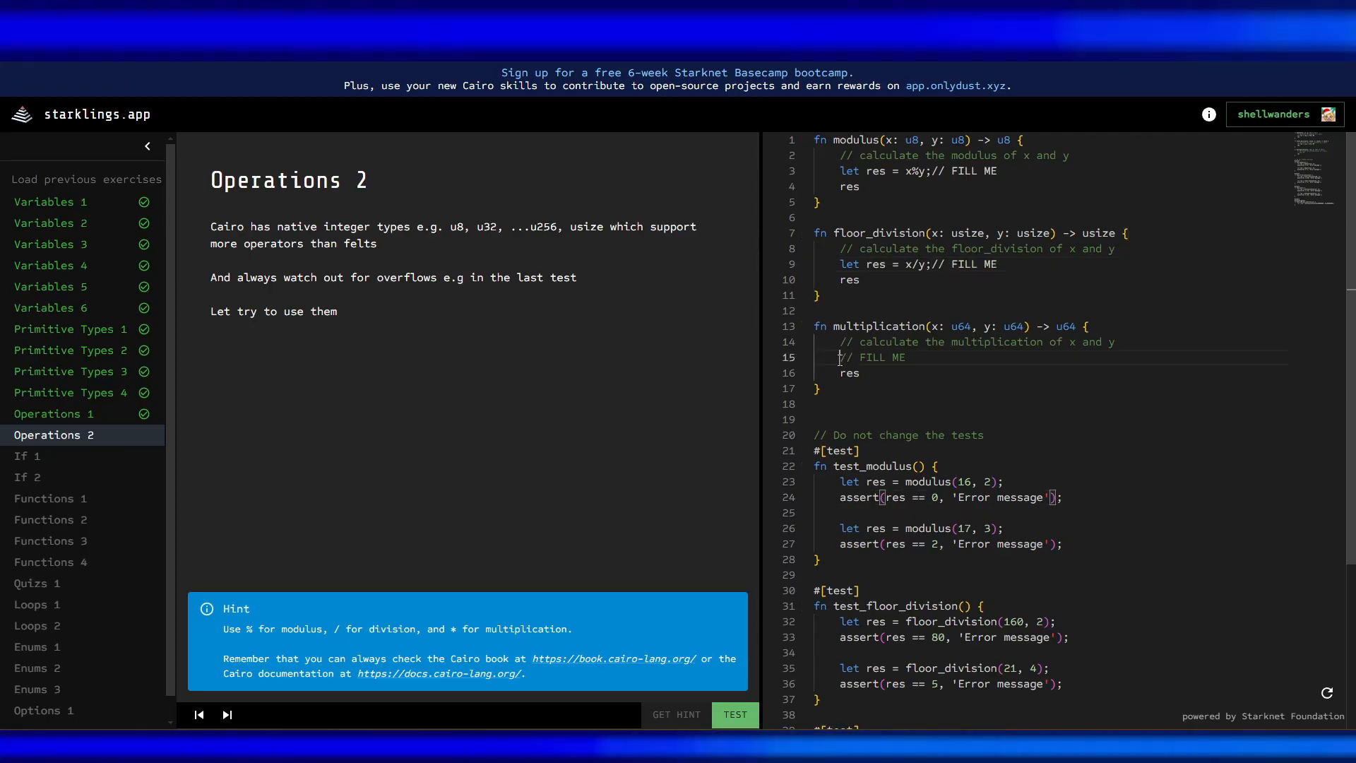
Fill floor_division with let res = x/y; and multiplication with let res = x*y; and run the tests.
{"action": "type", "text": "let res ="}
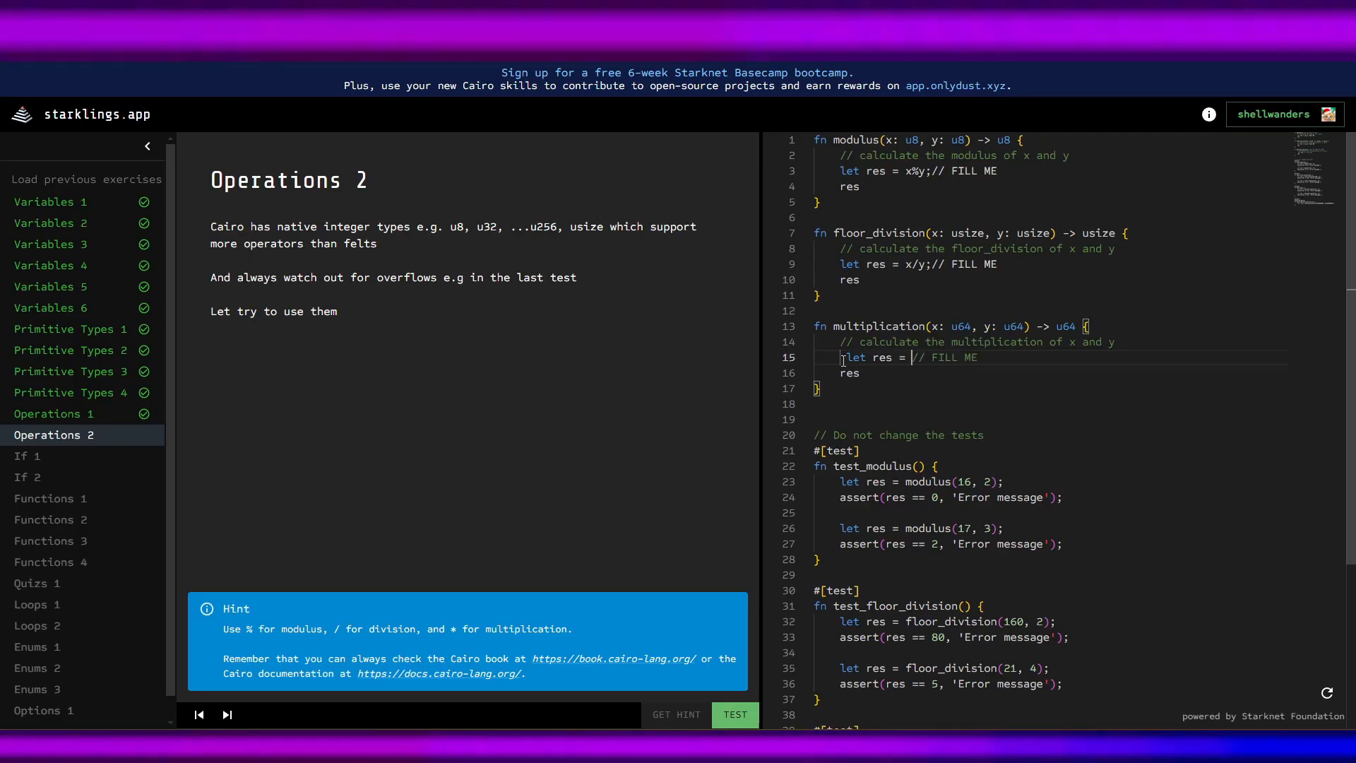
{"action": "type", "text": "x*y;"}
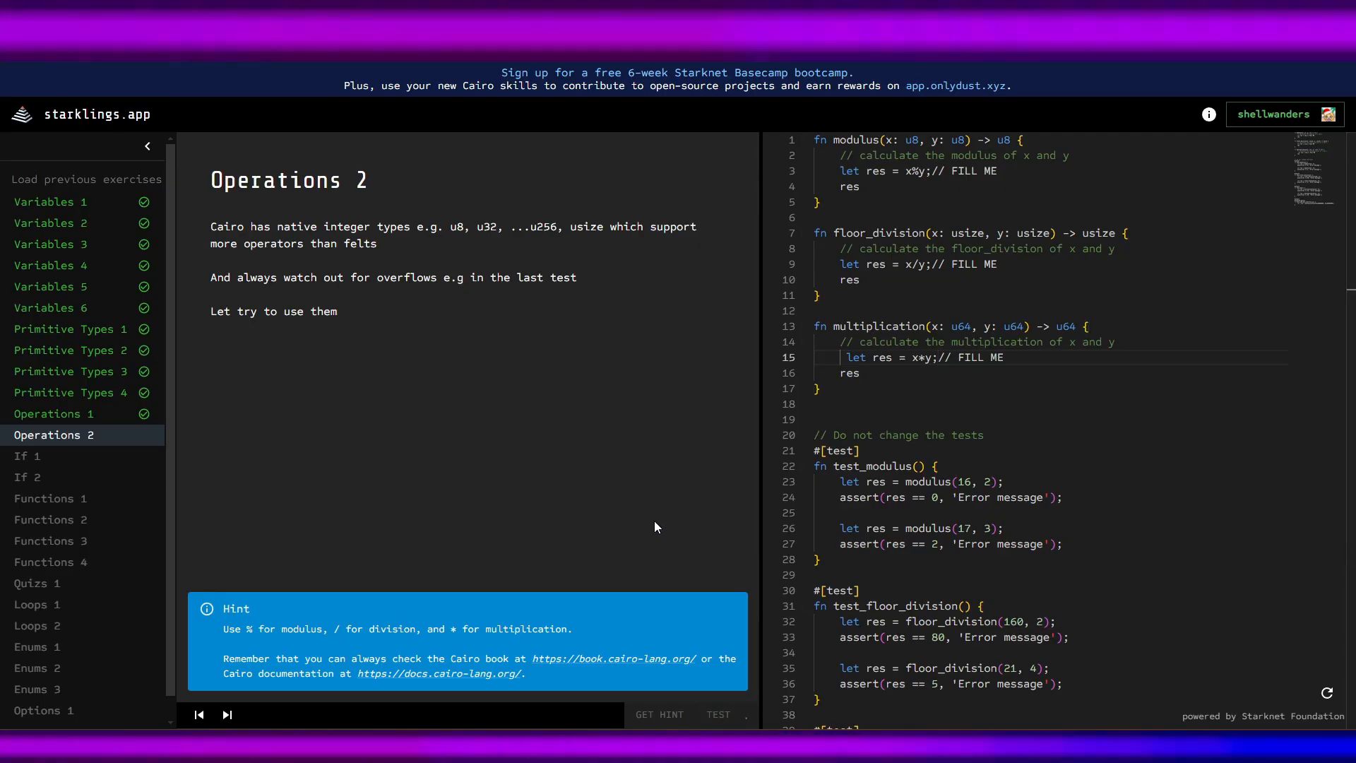
{"action": "left_click", "coordinate": [718, 715]}
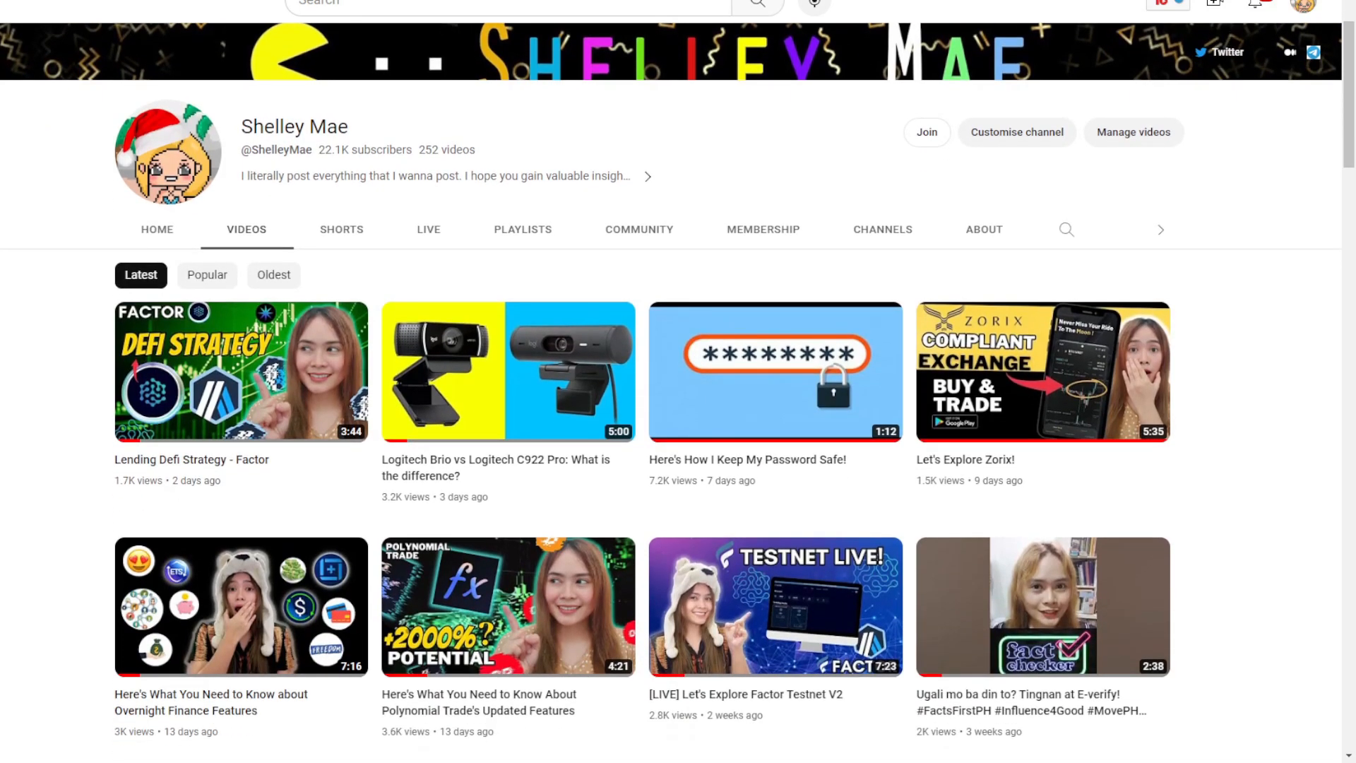
Scroll down the channel's Videos page past more of the latest uploads.
{"action": "scroll", "scroll_direction": "down", "scroll_amount": 3}
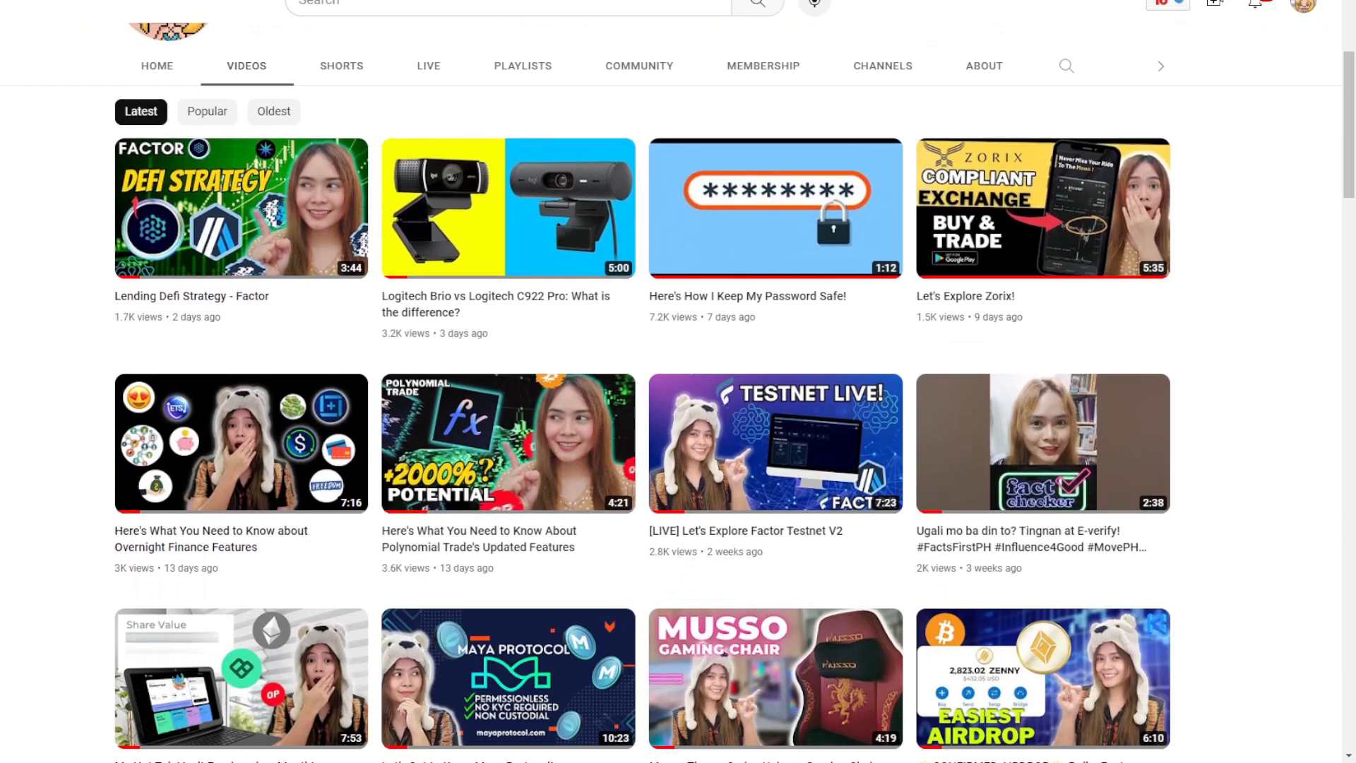
{"action": "scroll", "scroll_direction": "down", "scroll_amount": 3}
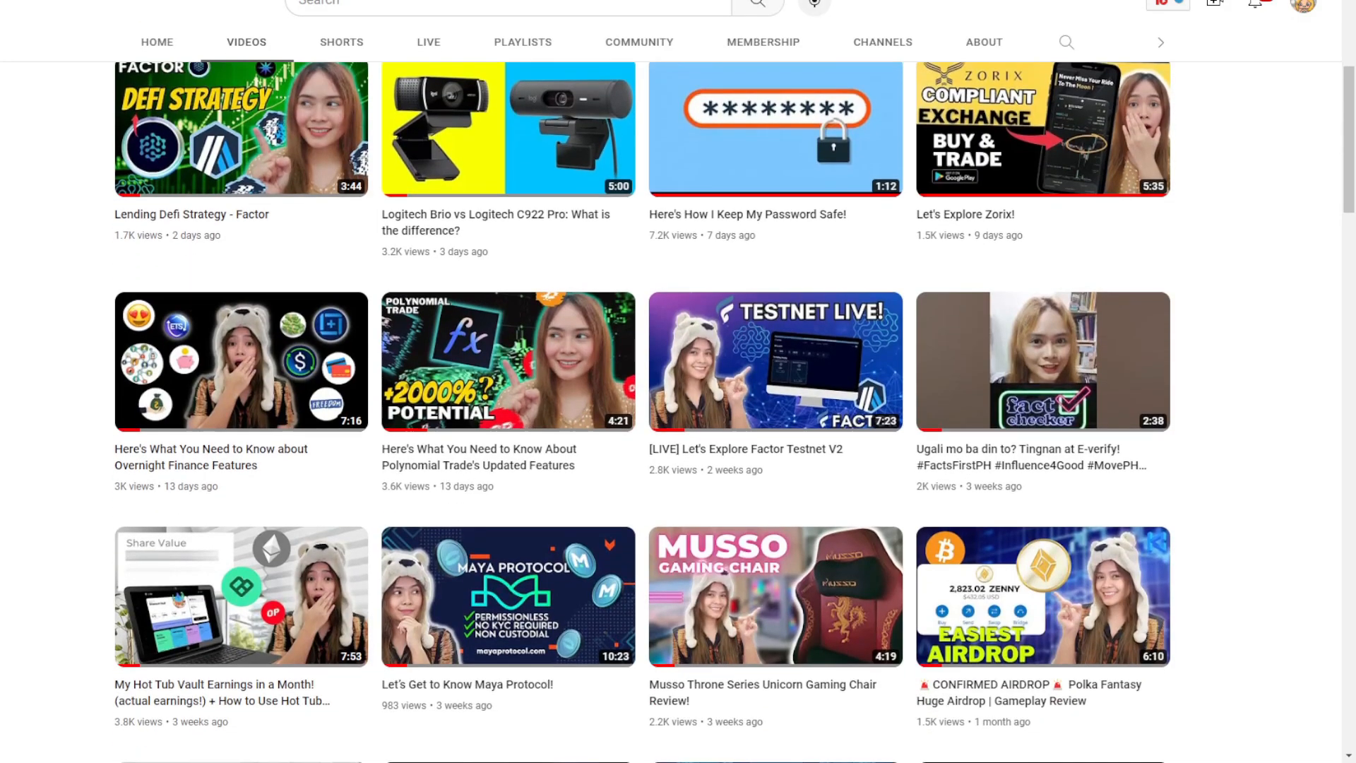
{"action": "scroll", "scroll_direction": "down", "scroll_amount": 3}
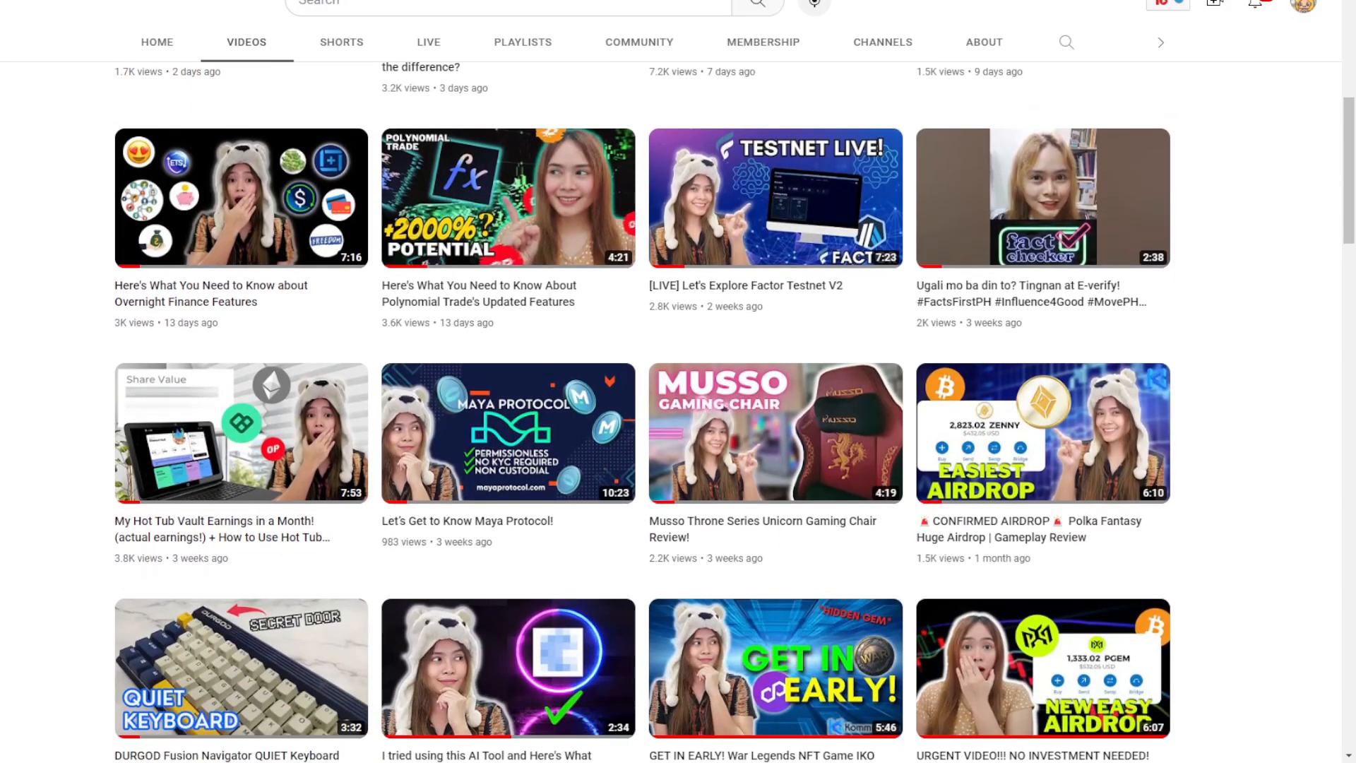
{"action": "scroll", "scroll_direction": "down", "scroll_amount": 3}
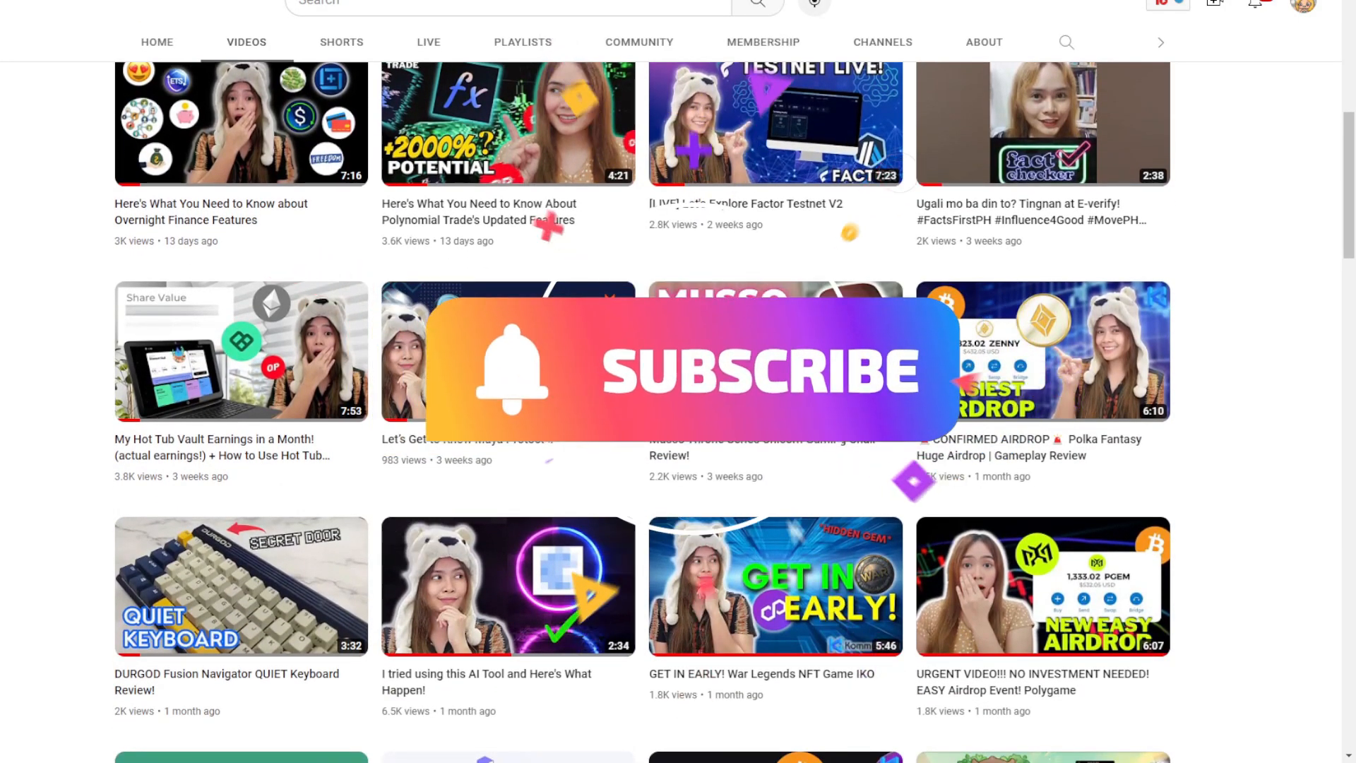